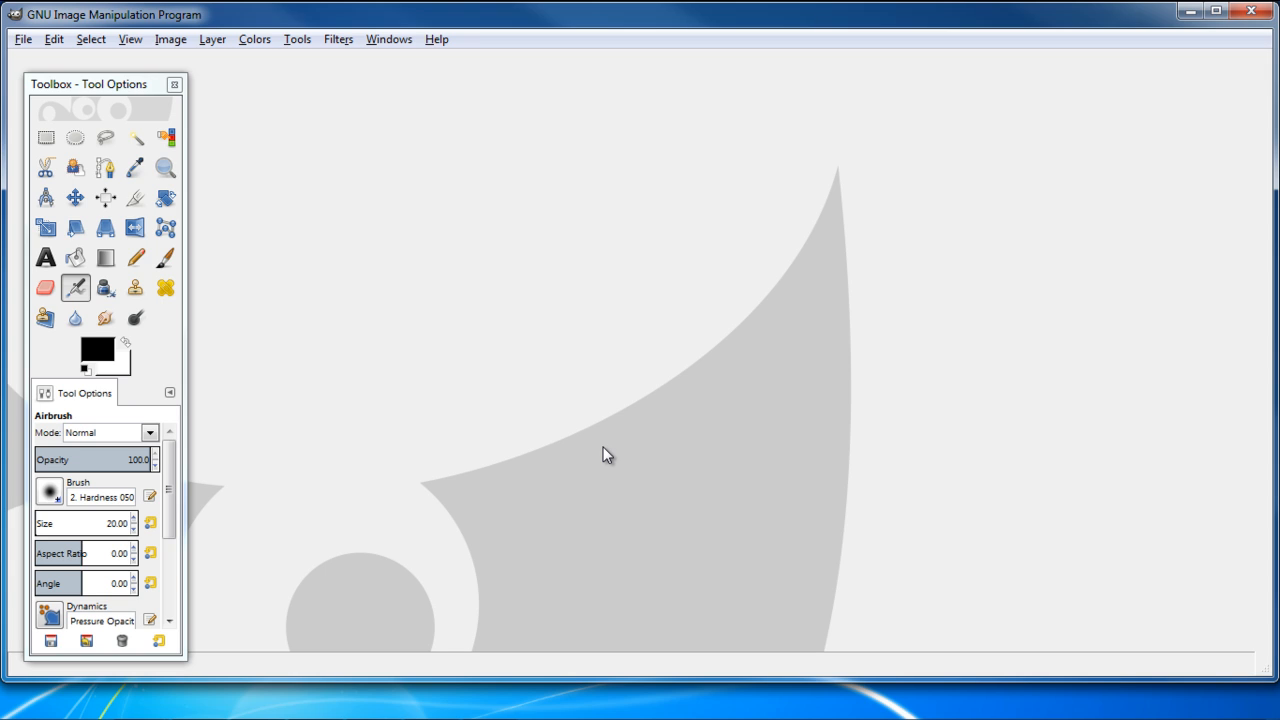
mouse_move(424, 52)
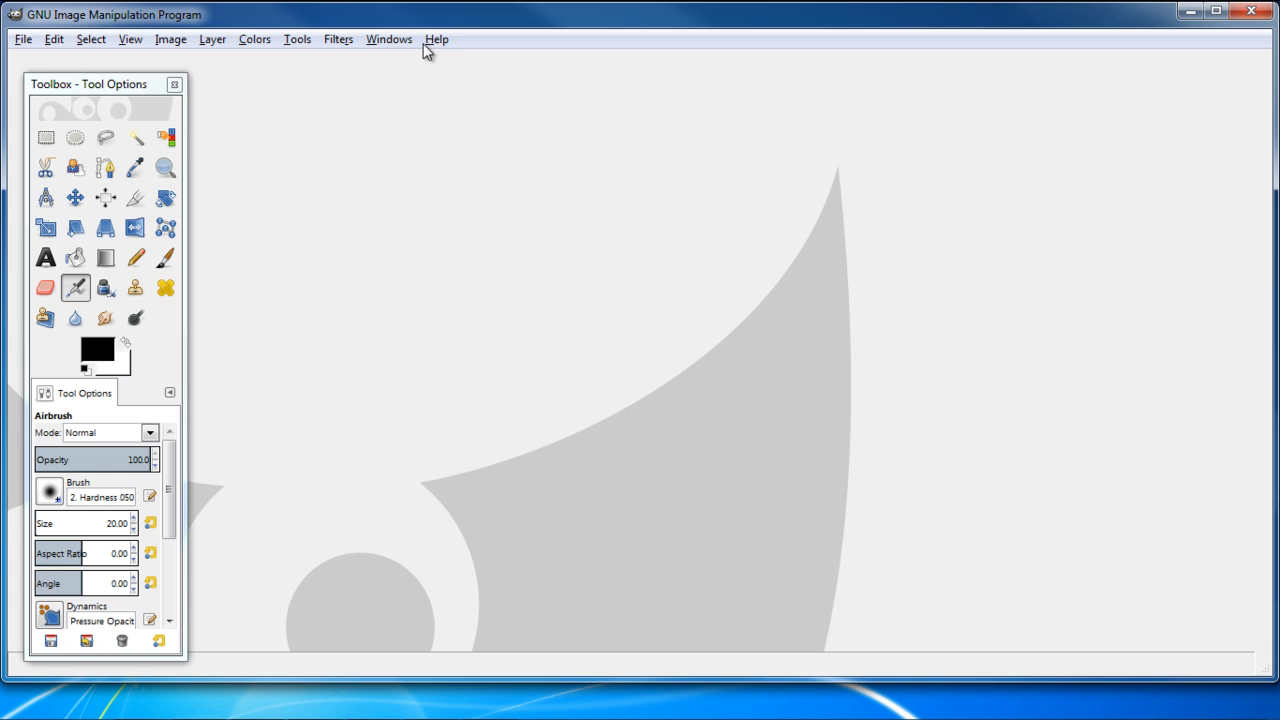
Reach the GIMP Plugin Registry website from Help > GIMP Online
left_click(436, 40)
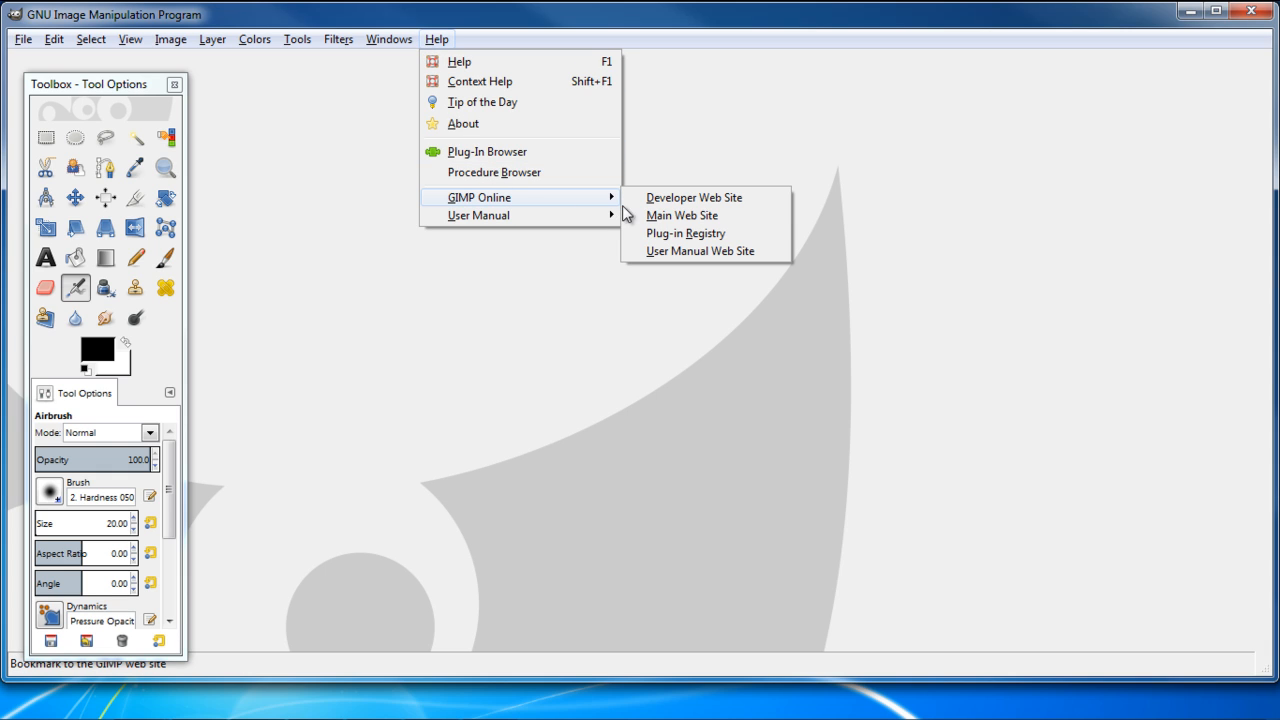
mouse_move(658, 238)
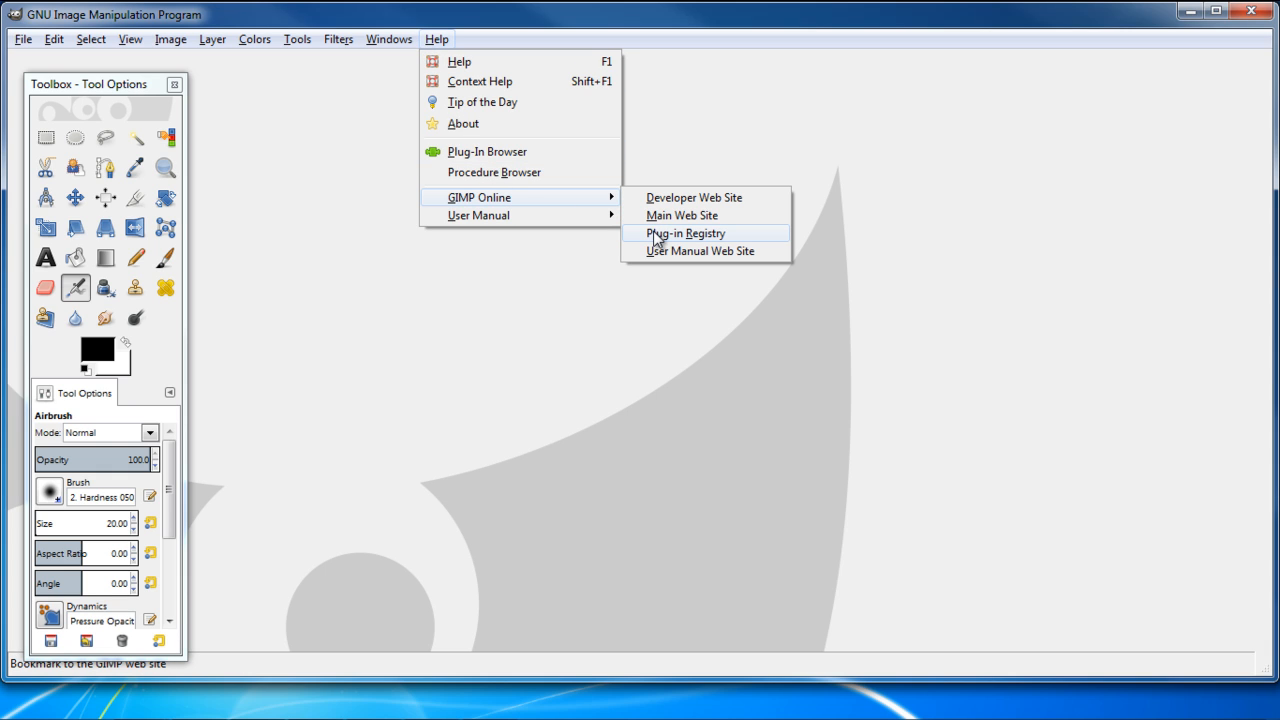
left_click(684, 232)
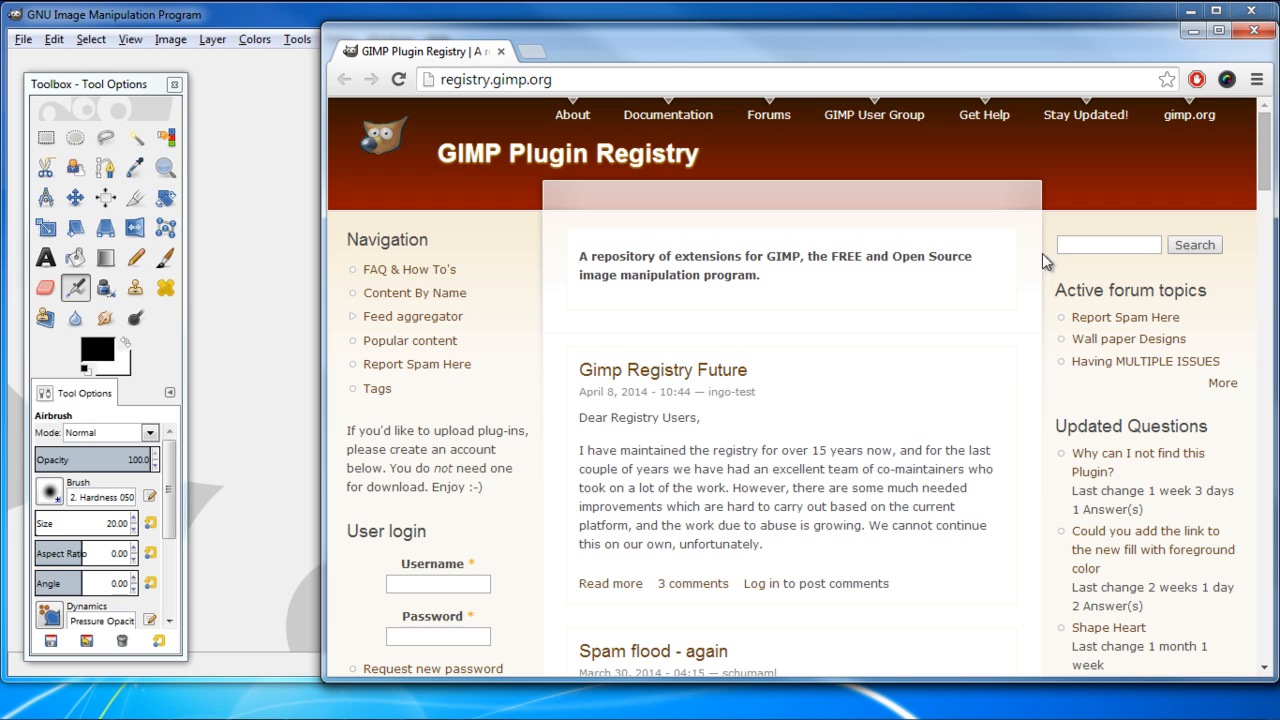
Search the registry for 'layer effects' and view the 'Script Fu layer effects download' thread's reply
type("layer eff")
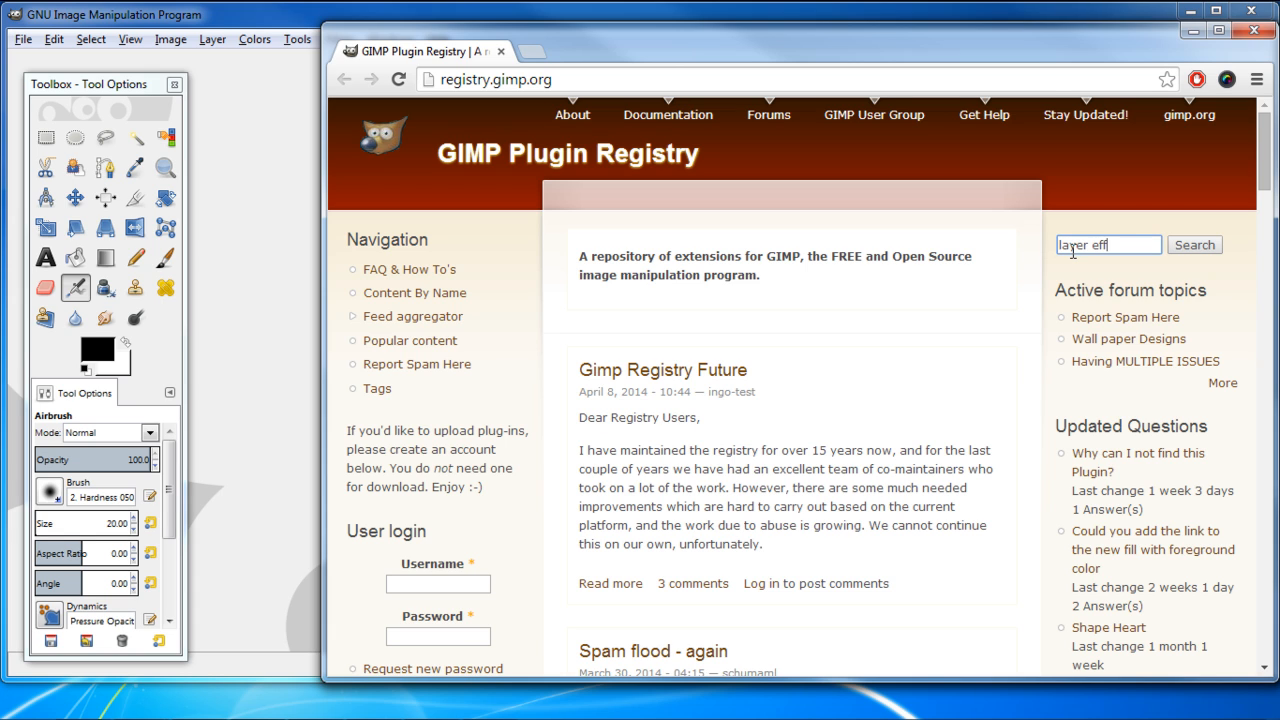
left_click(1194, 244)
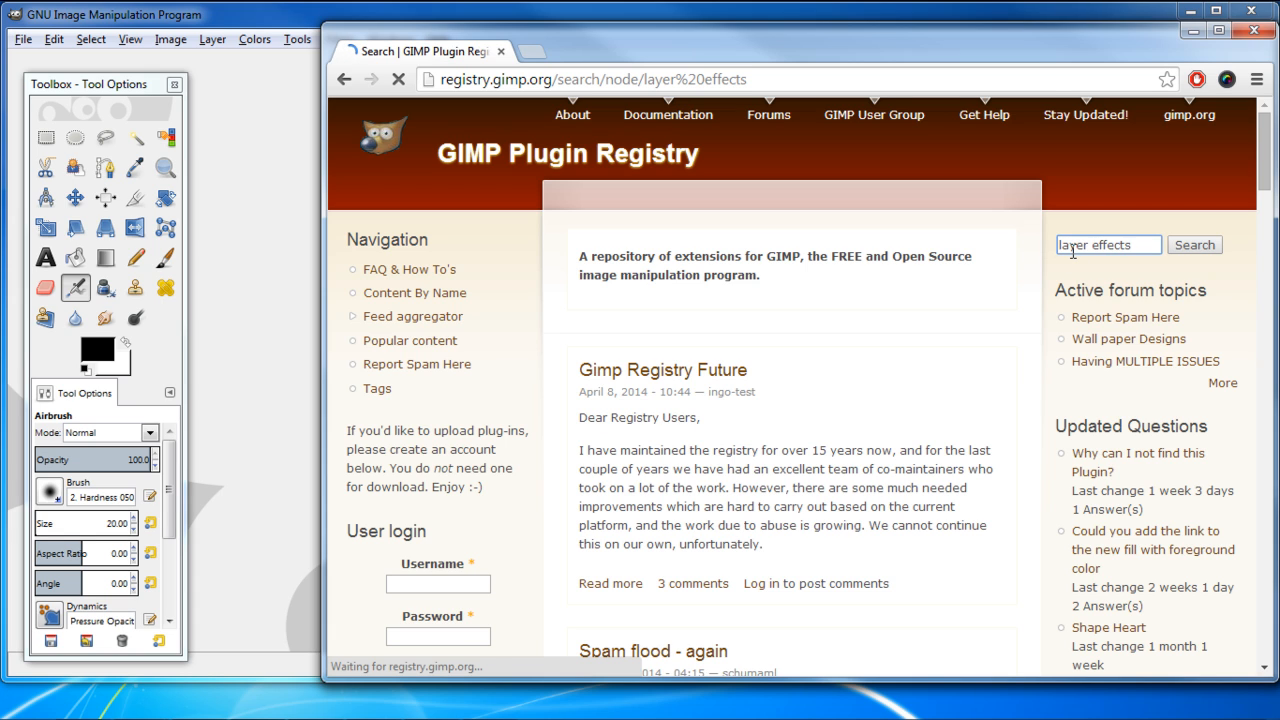
left_click(1194, 244)
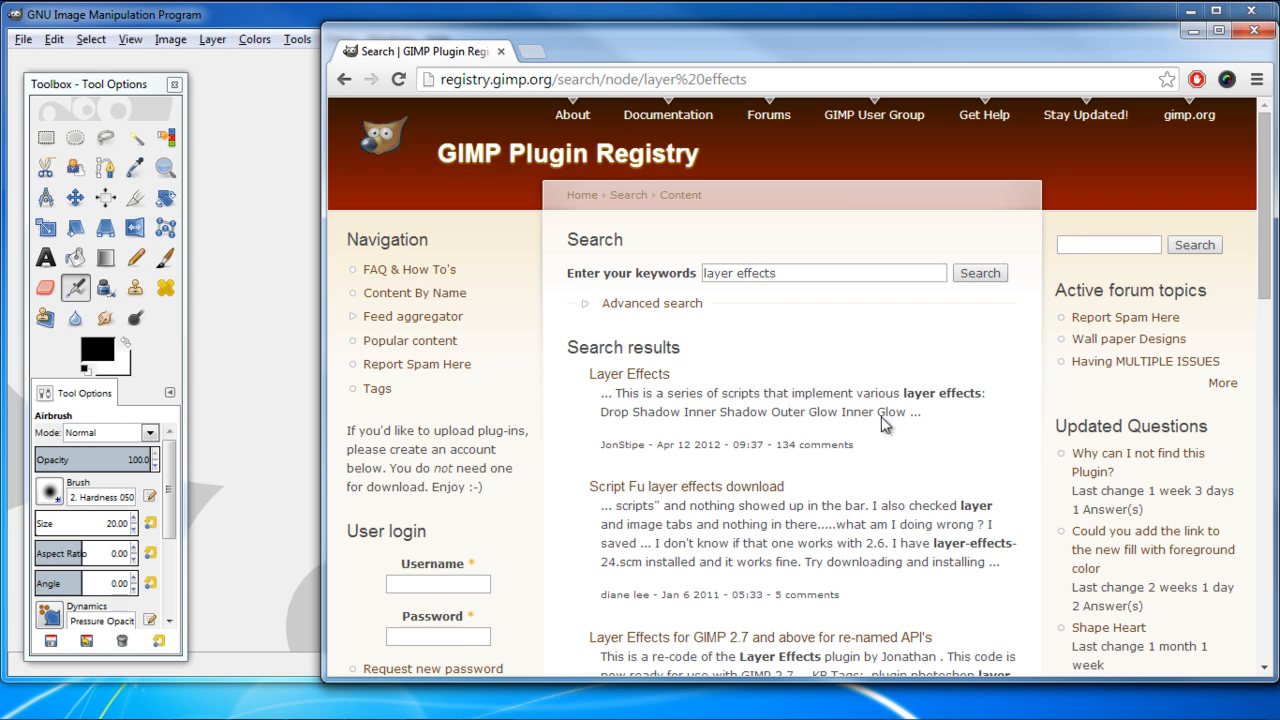
mouse_move(770, 496)
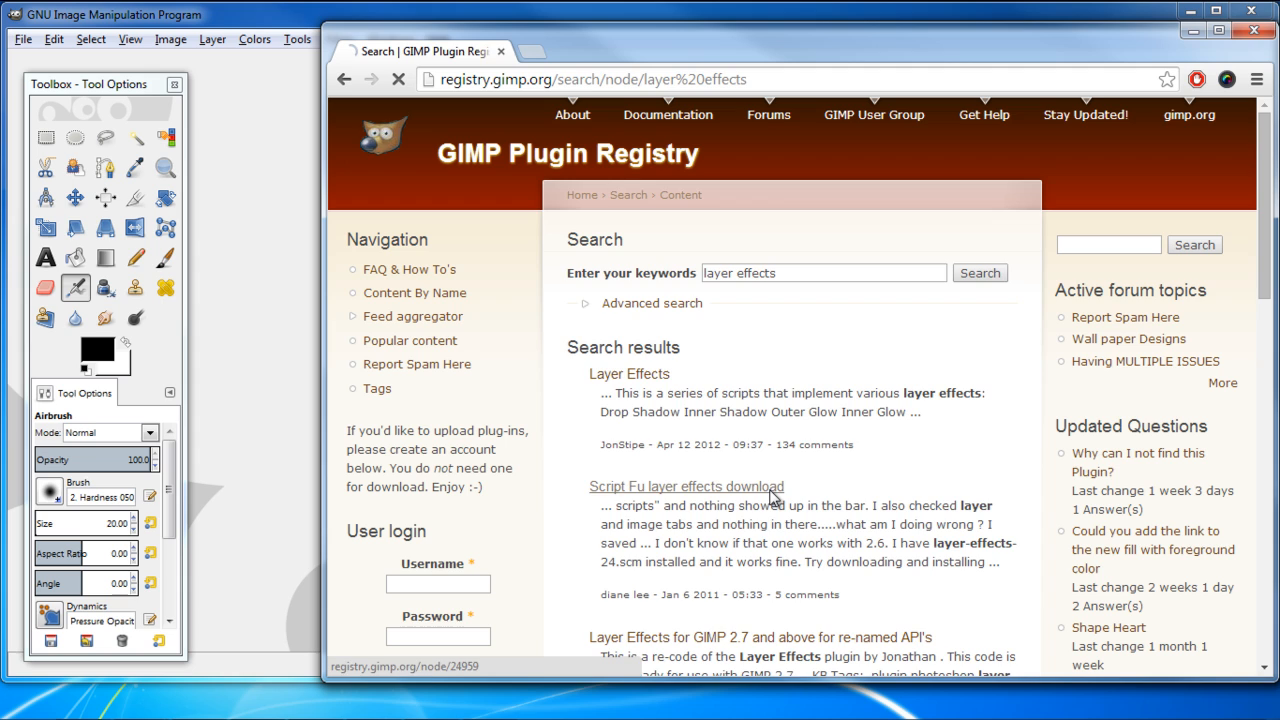
left_click(688, 486)
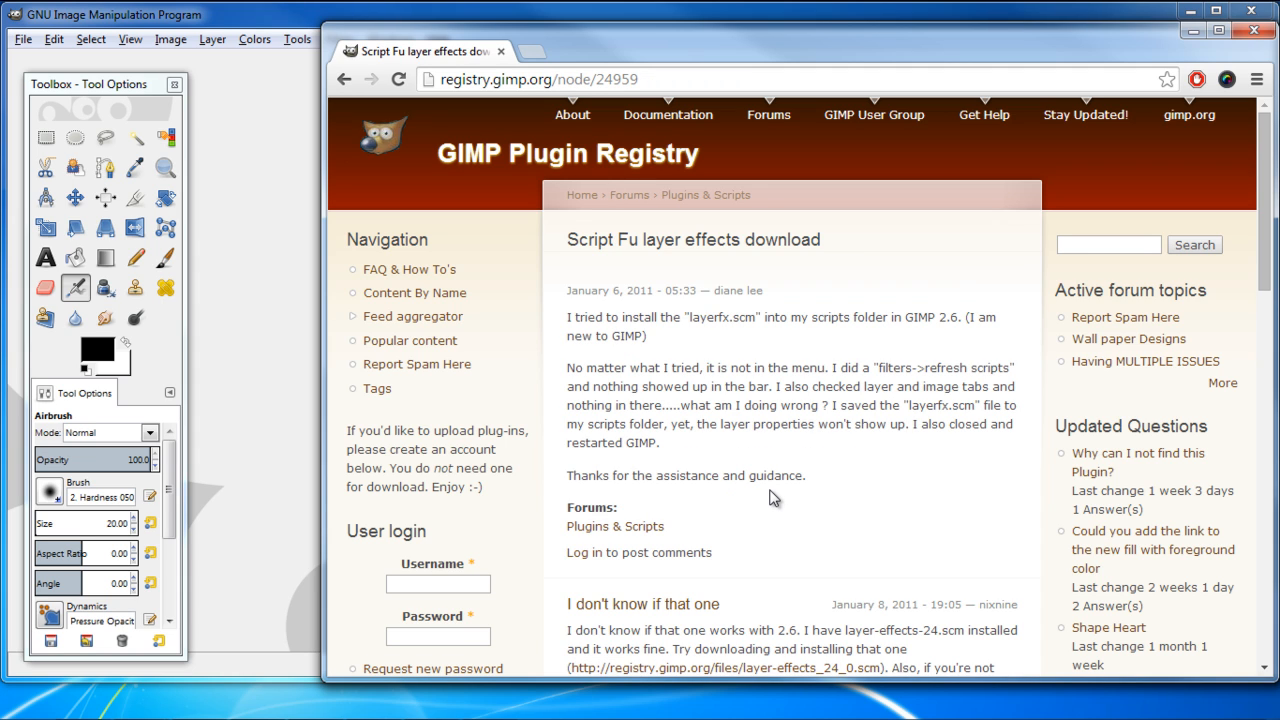
scroll("down", 3)
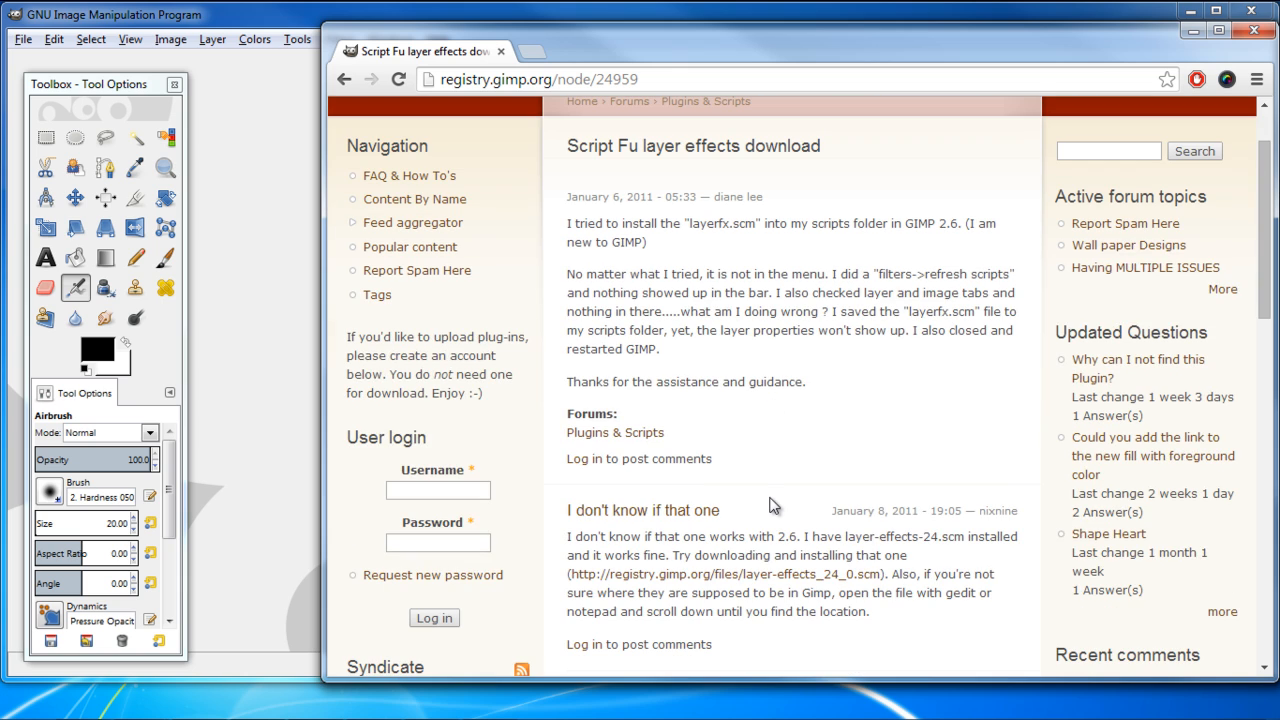
mouse_move(778, 582)
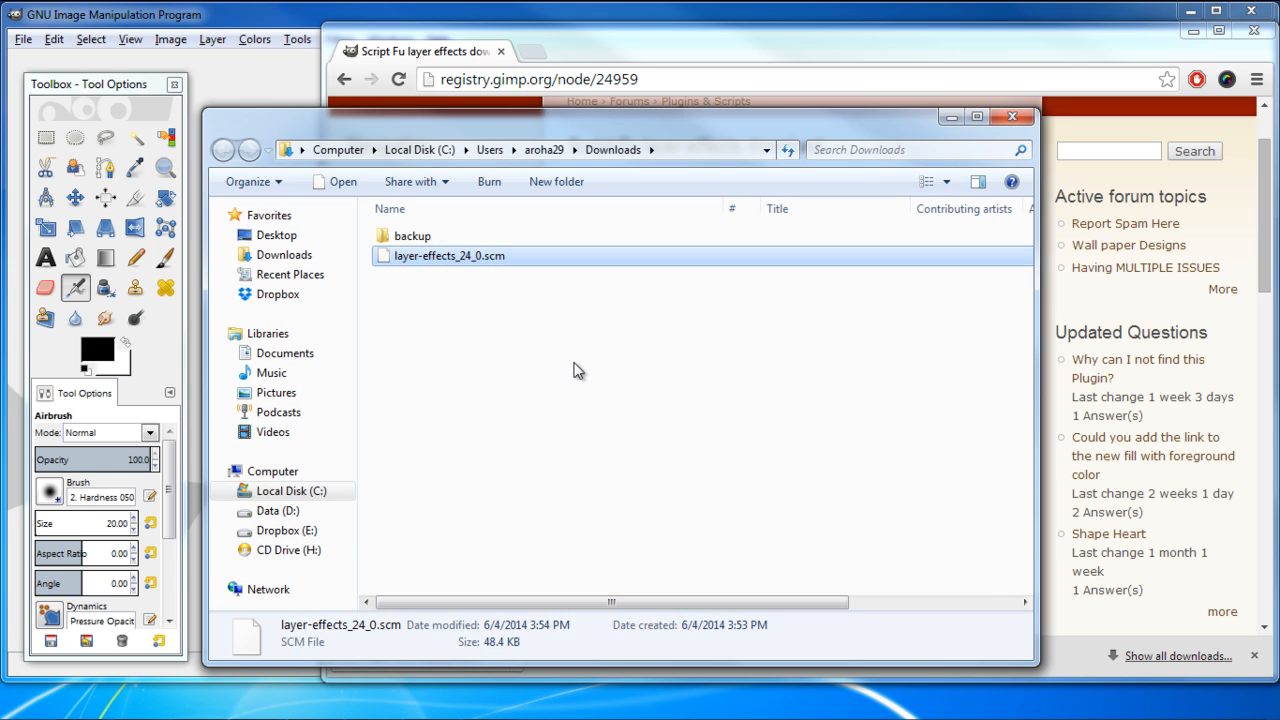
Copy layer-effects_24_0.scm from the Downloads folder
right_click(448, 256)
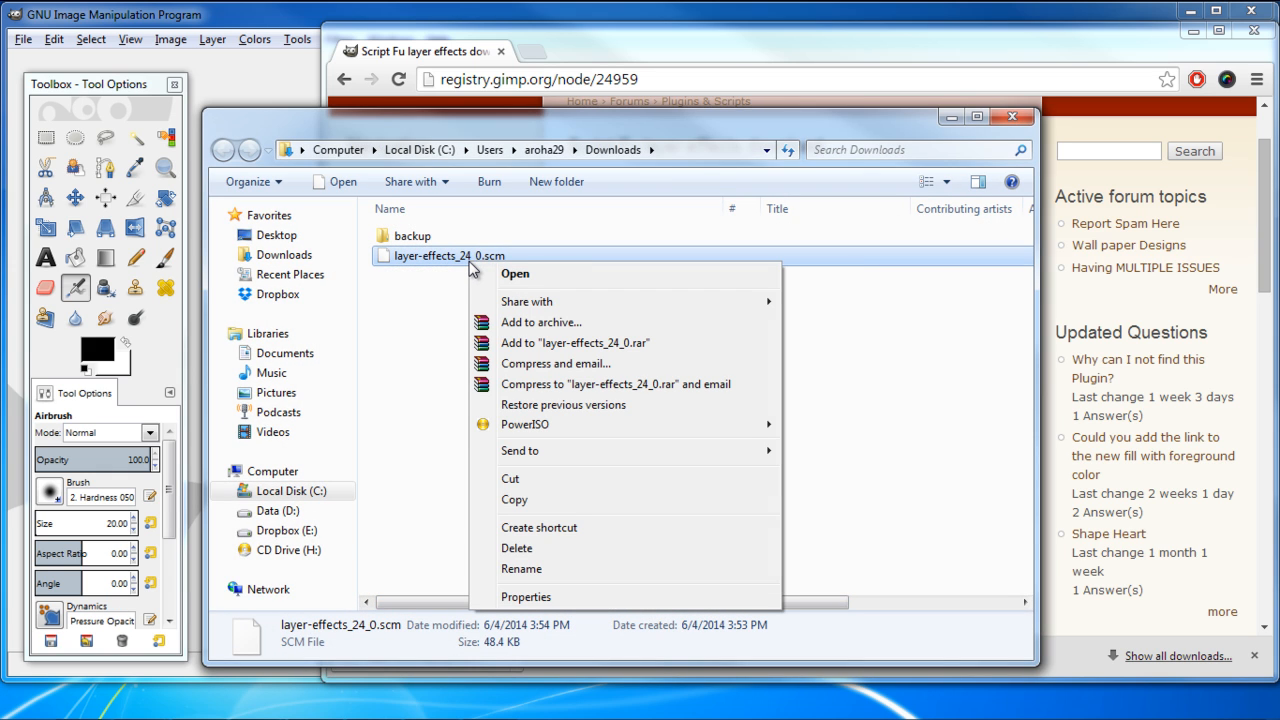
left_click(514, 500)
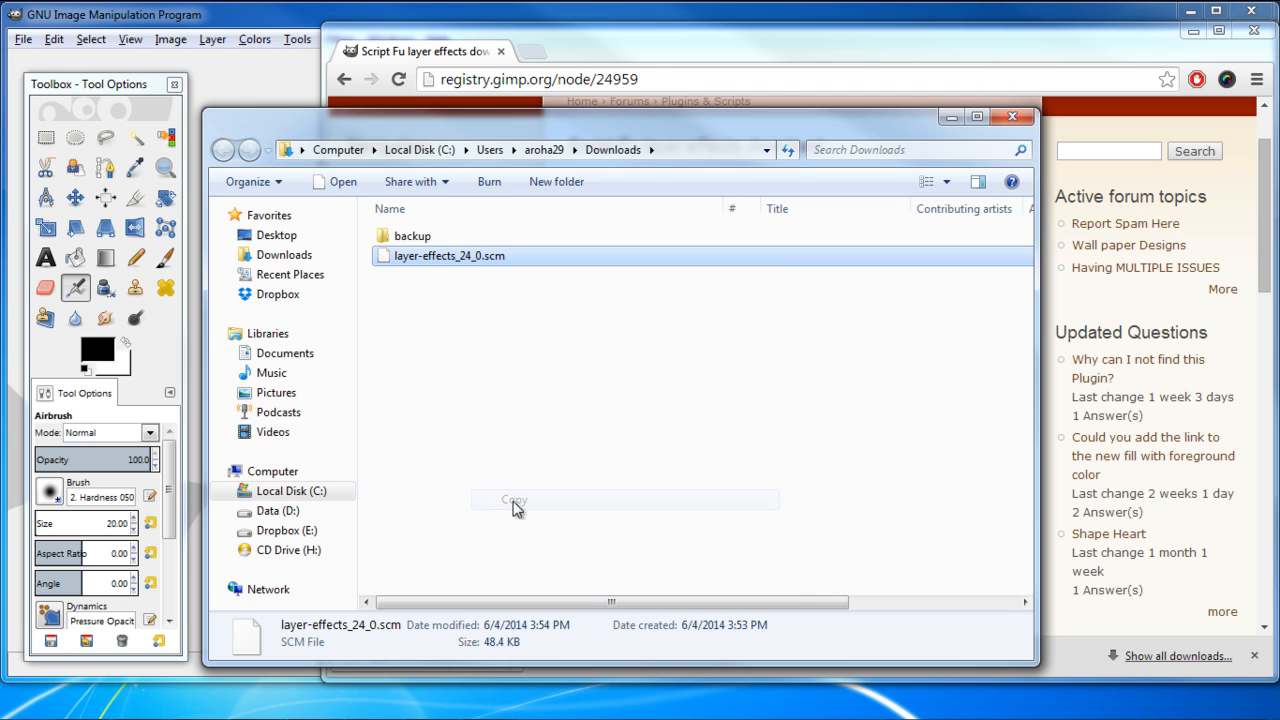
left_click(292, 492)
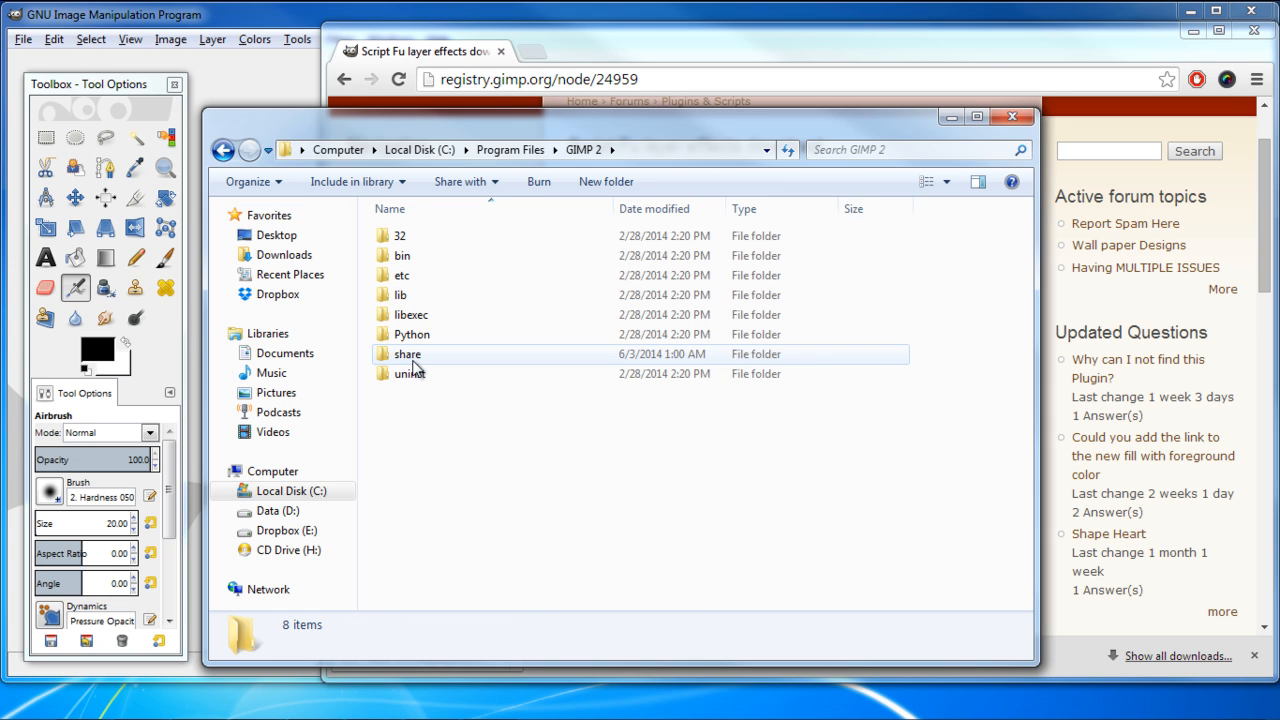
Paste the script into GIMP 2\share\gimp\2.0\scripts
double_click(408, 354)
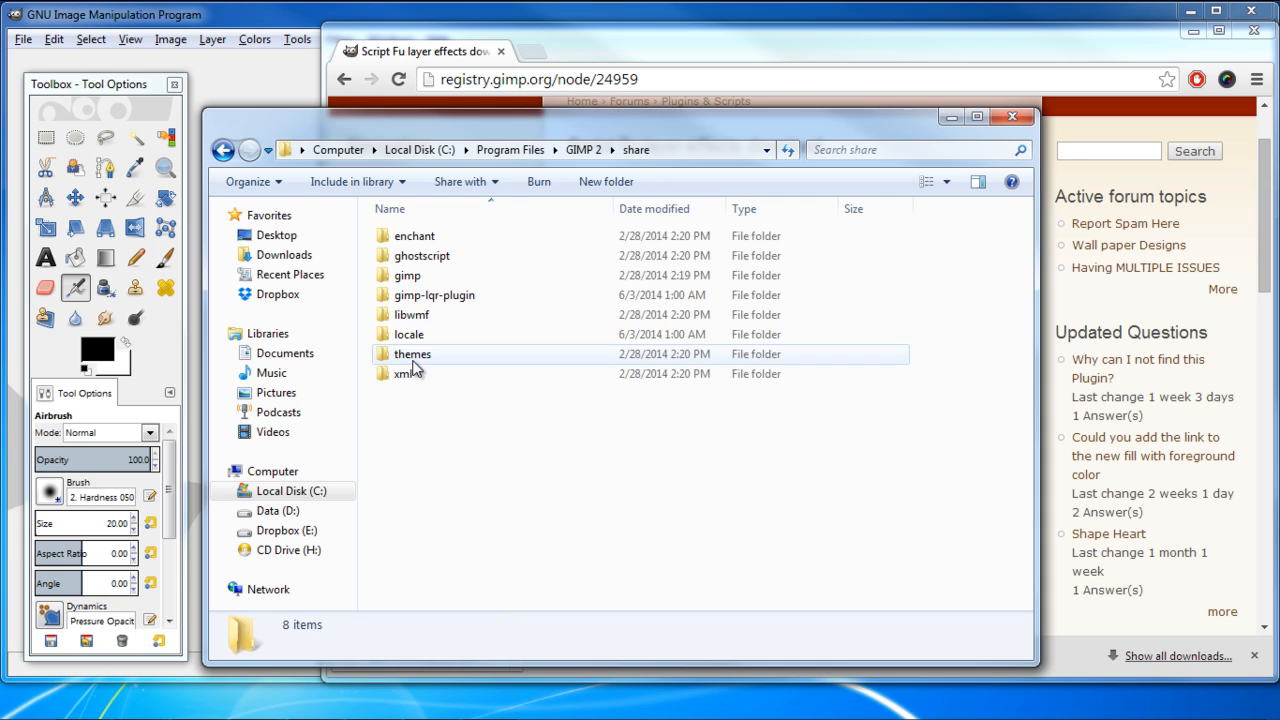
double_click(408, 276)
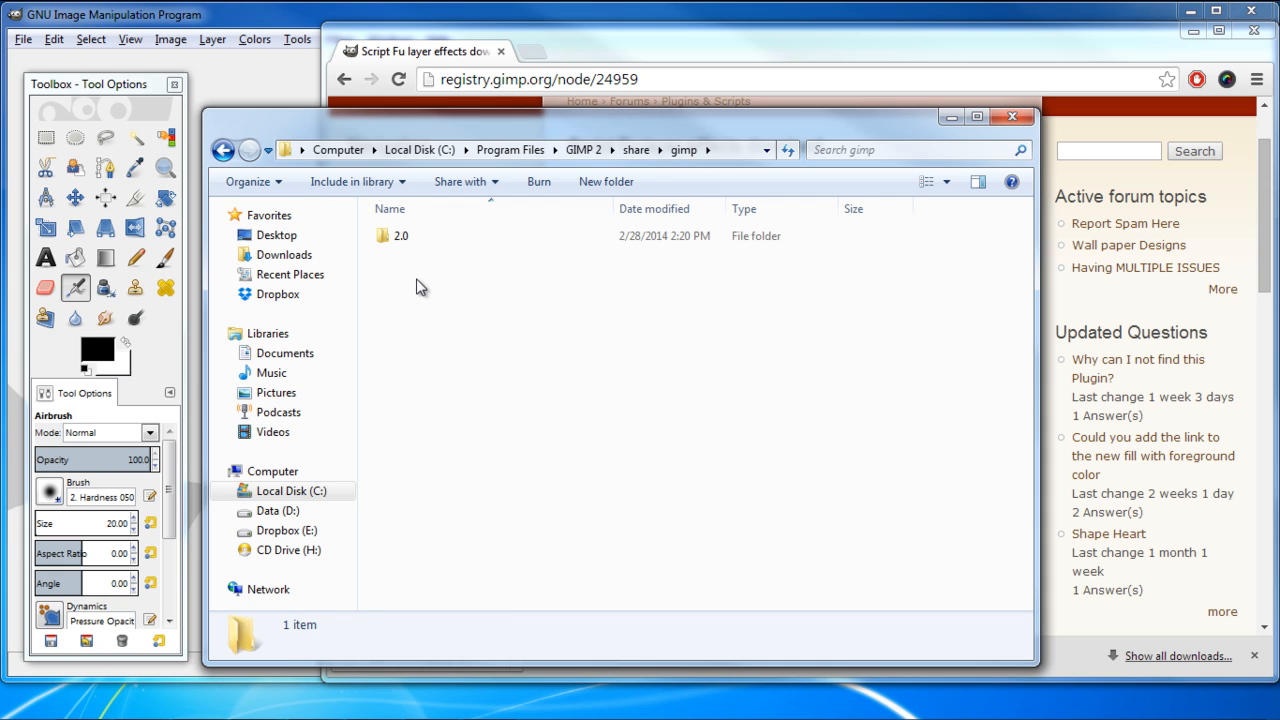
left_click(400, 236)
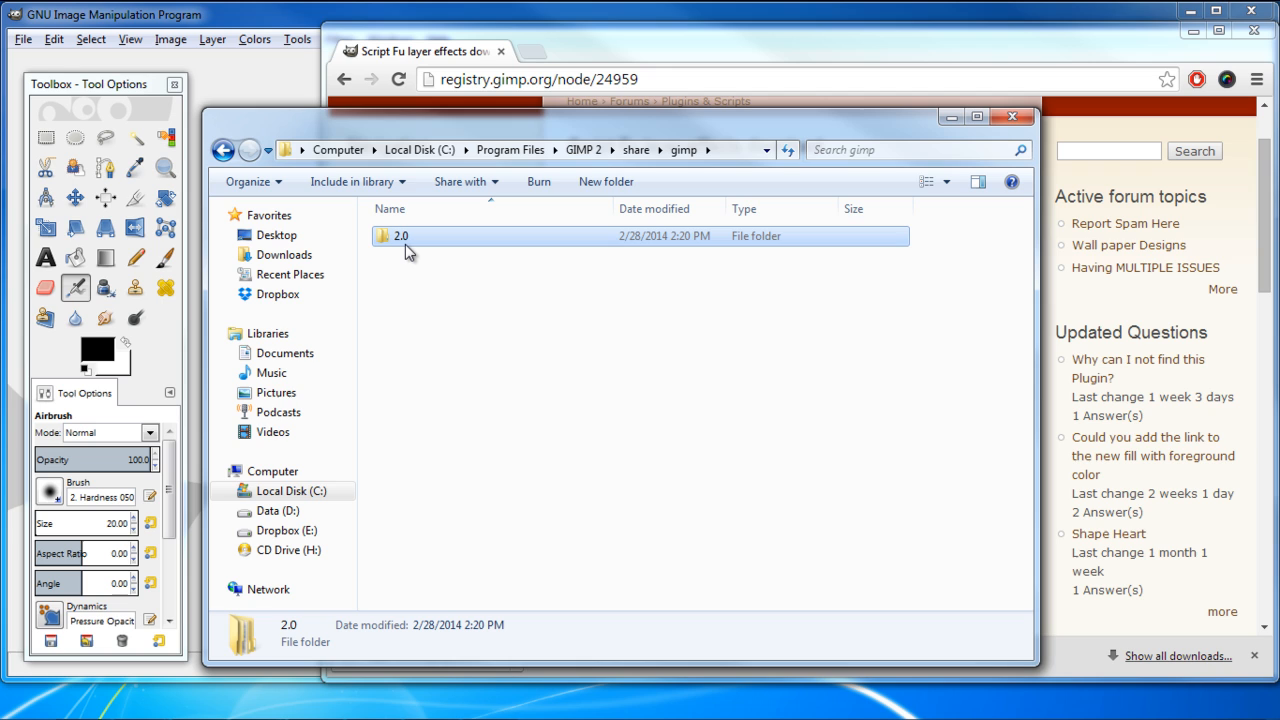
double_click(400, 236)
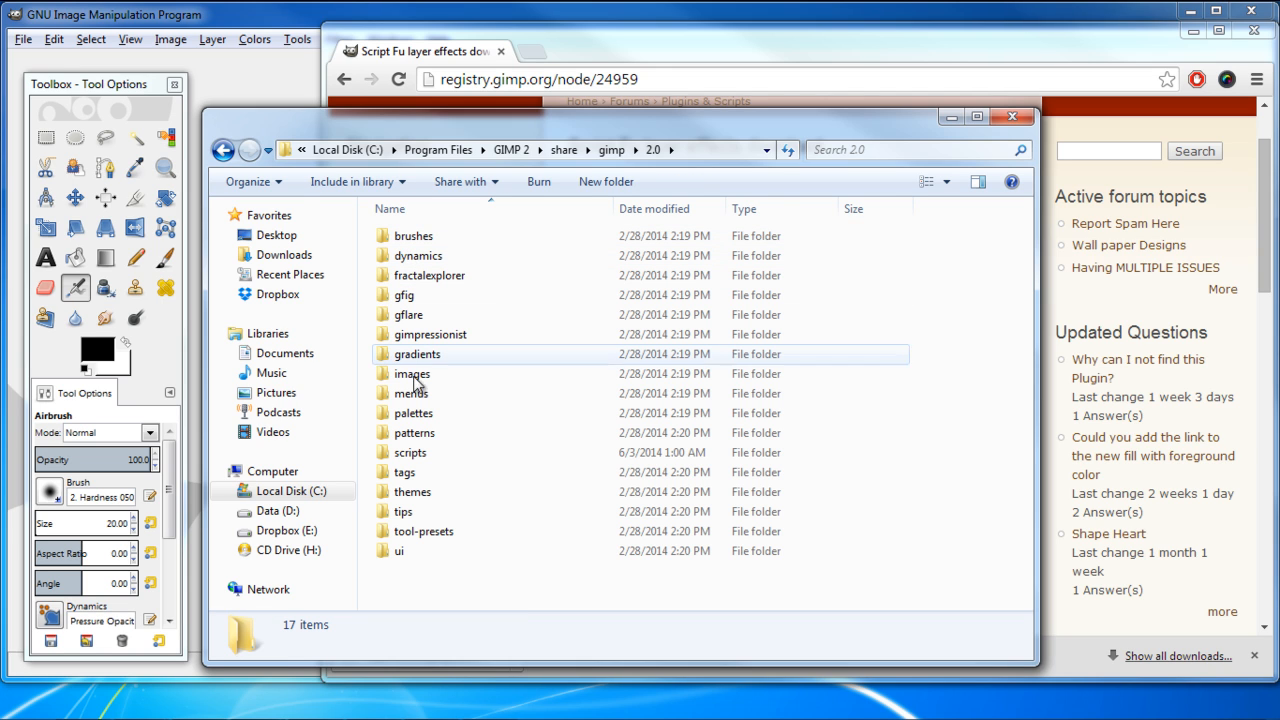
double_click(410, 452)
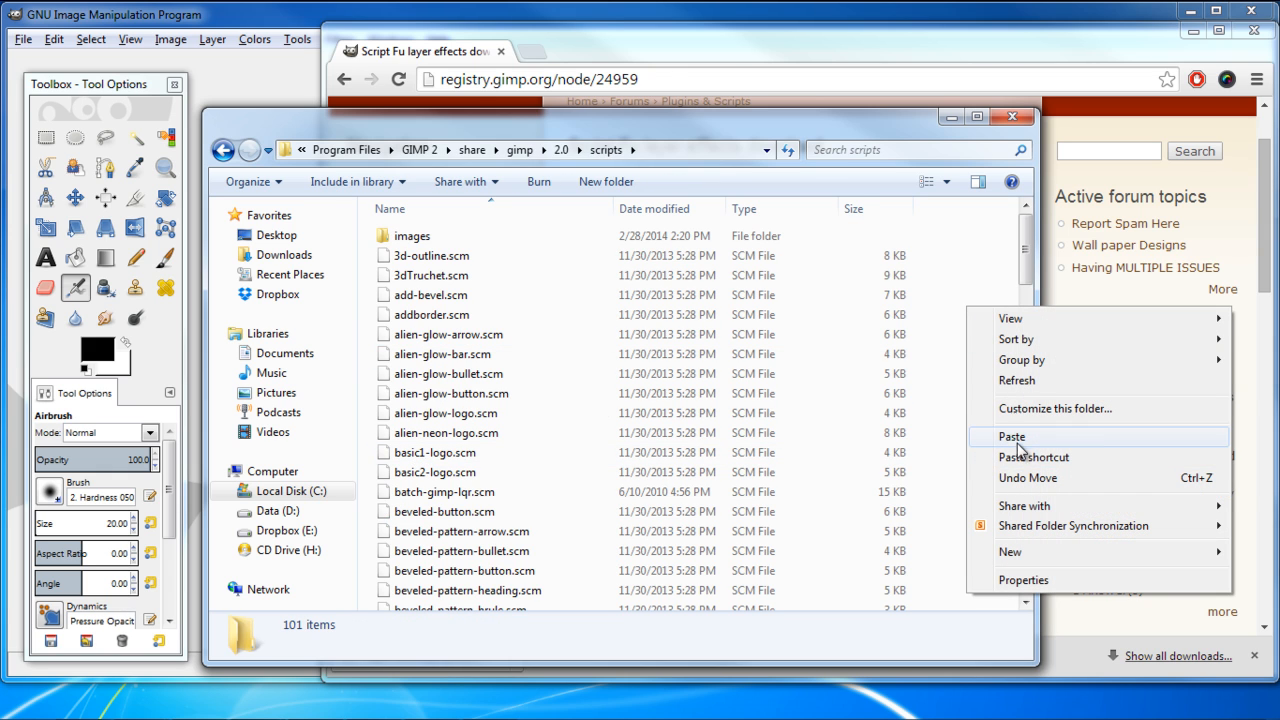
left_click(1012, 436)
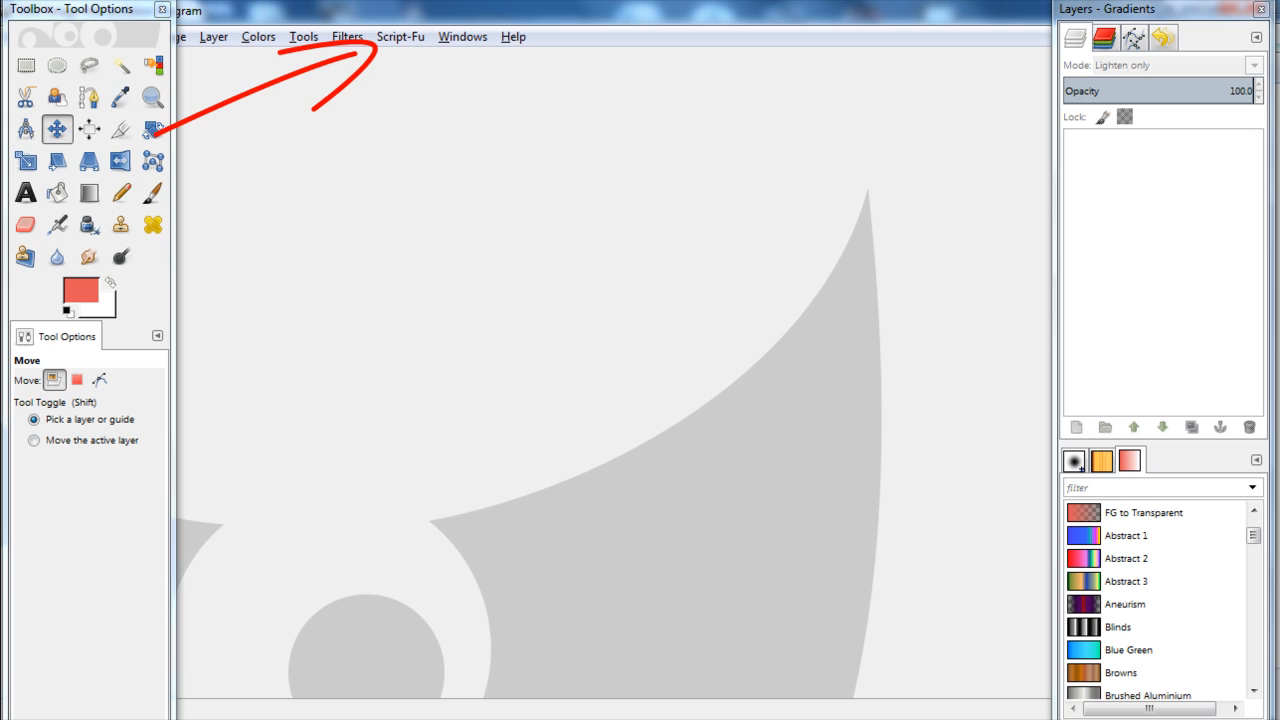
mouse_move(630, 640)
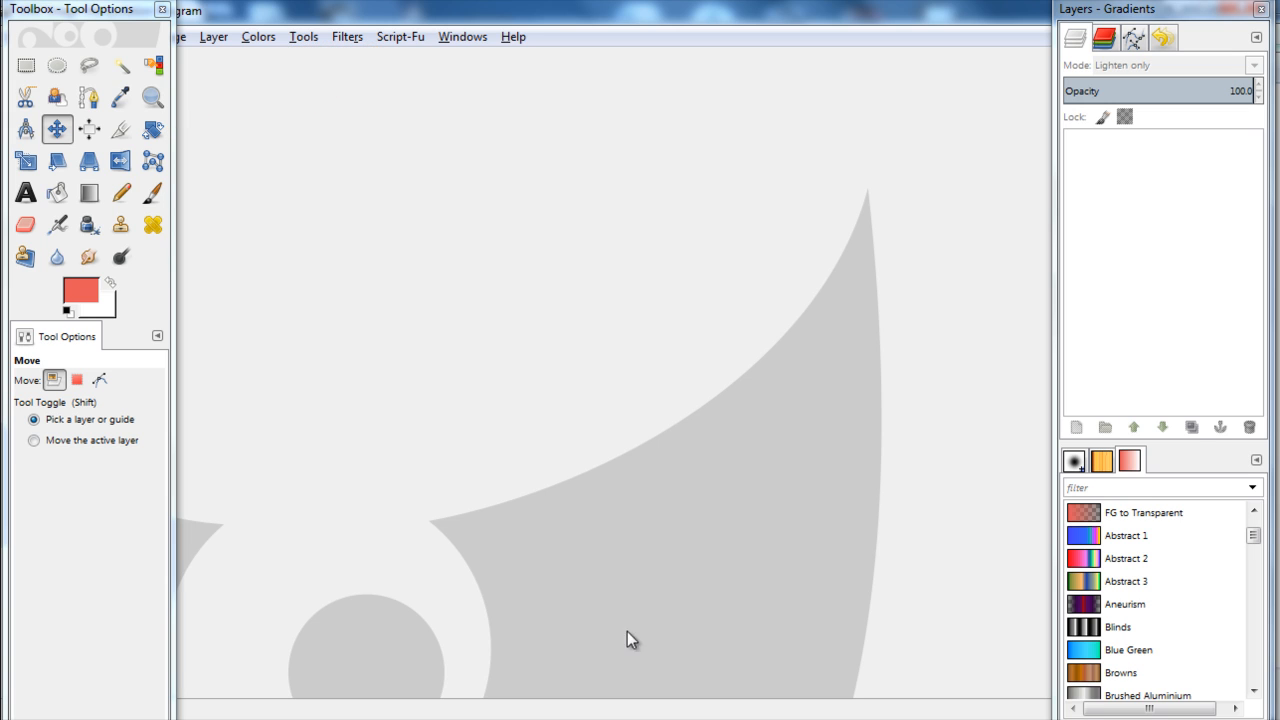
mouse_move(348, 42)
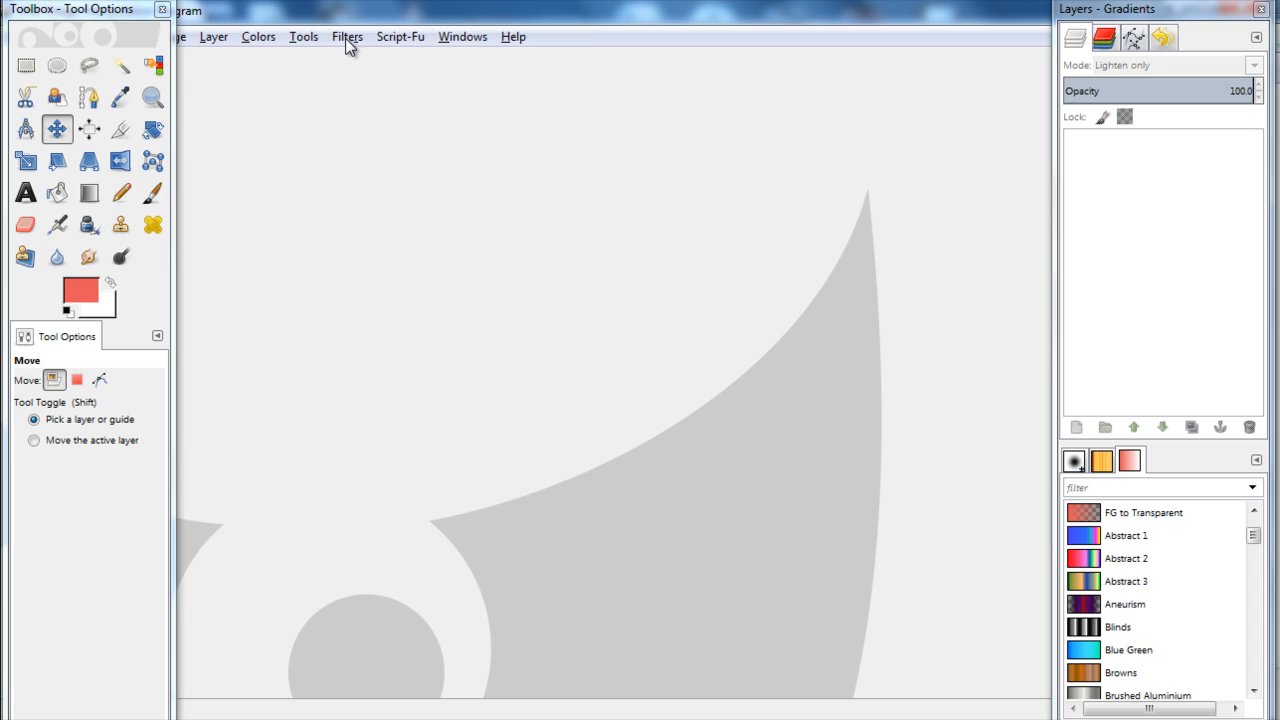
left_click(348, 36)
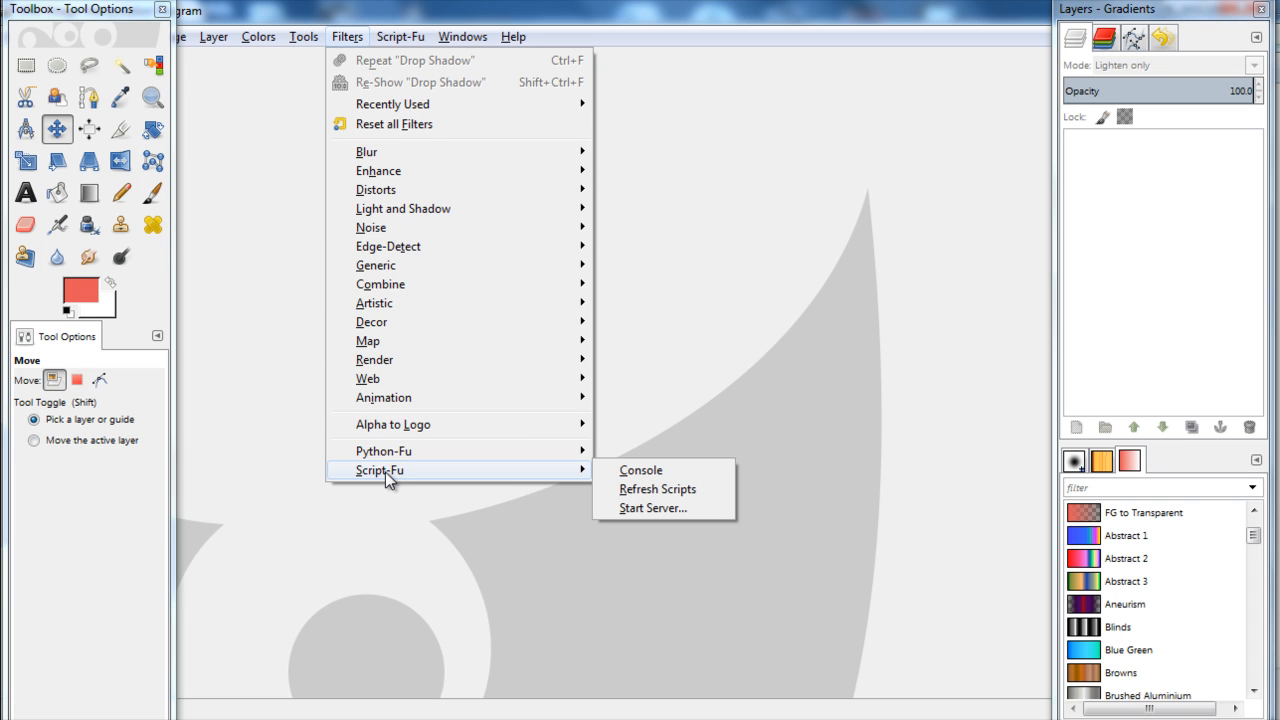
mouse_move(540, 470)
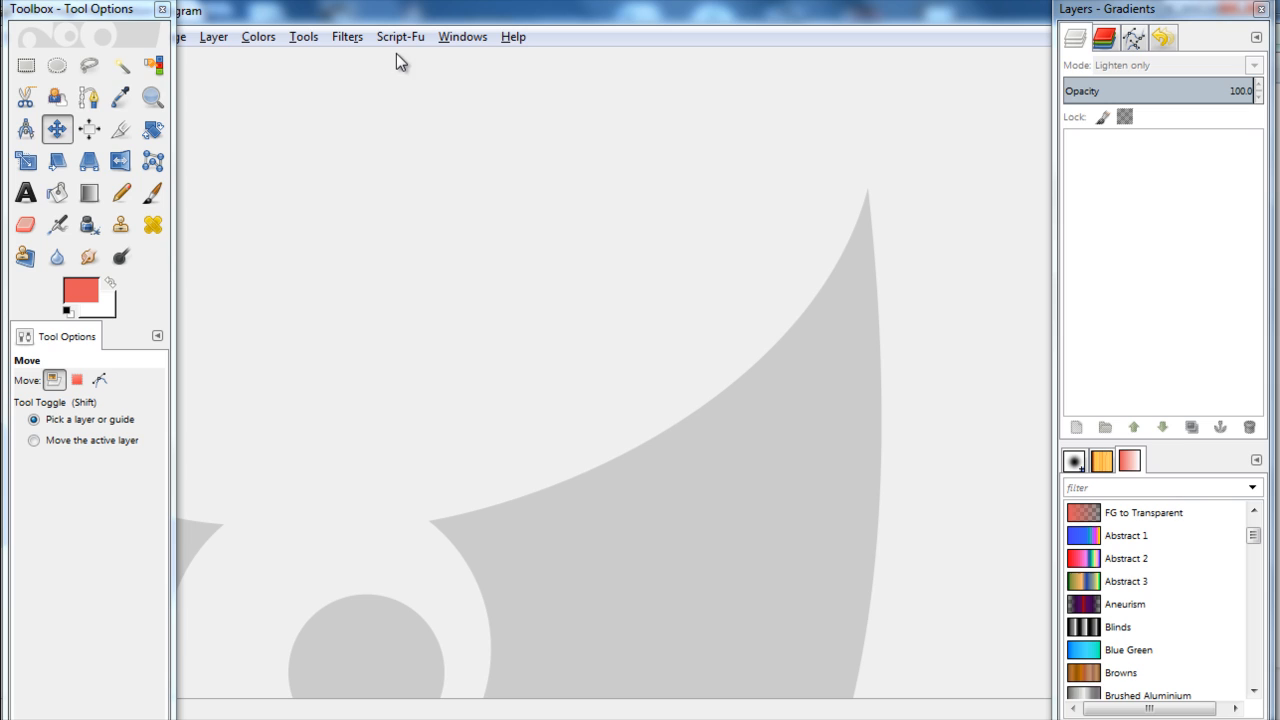
mouse_move(402, 44)
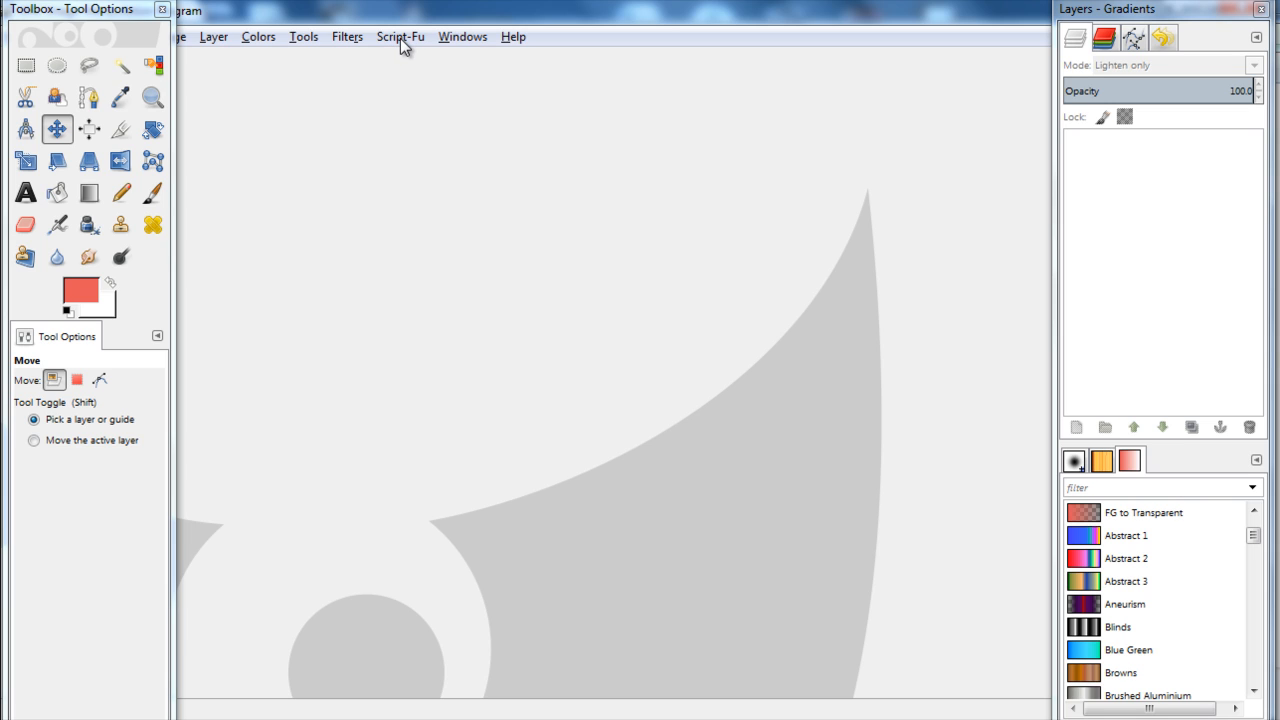
mouse_move(448, 154)
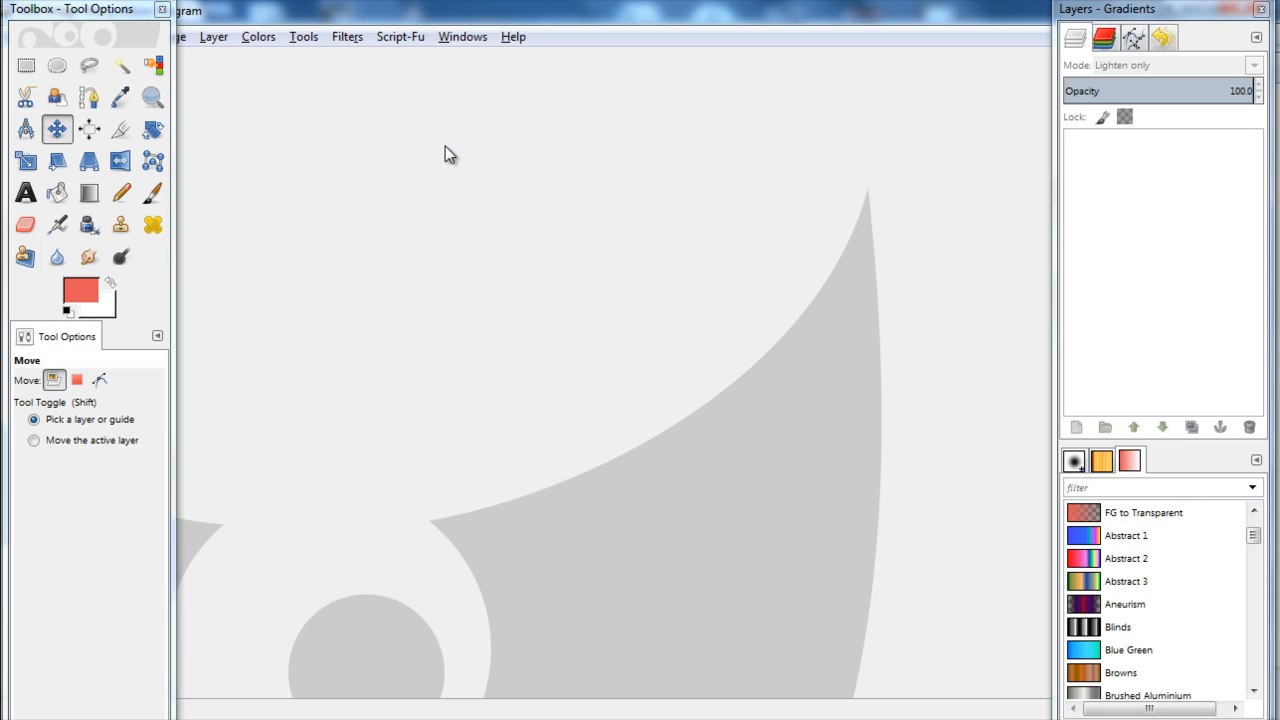
mouse_move(124, 18)
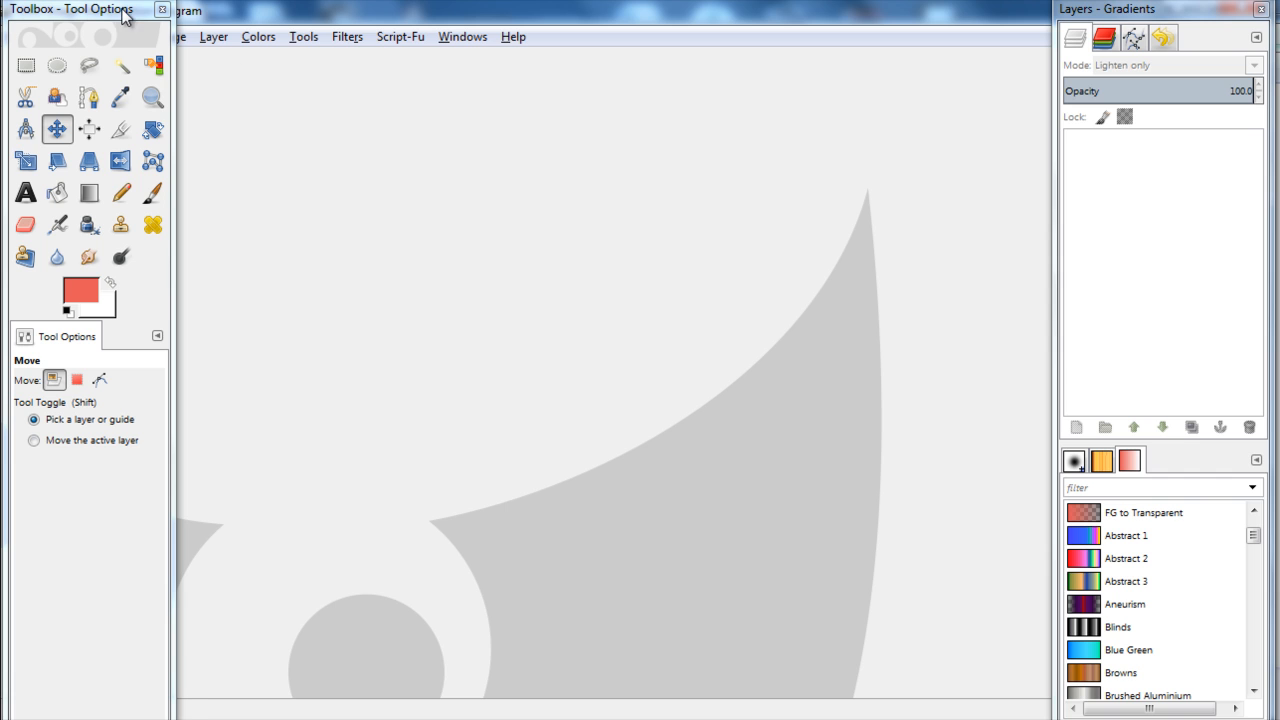
Create a new 640×400 image with the default settings
left_click(16, 36)
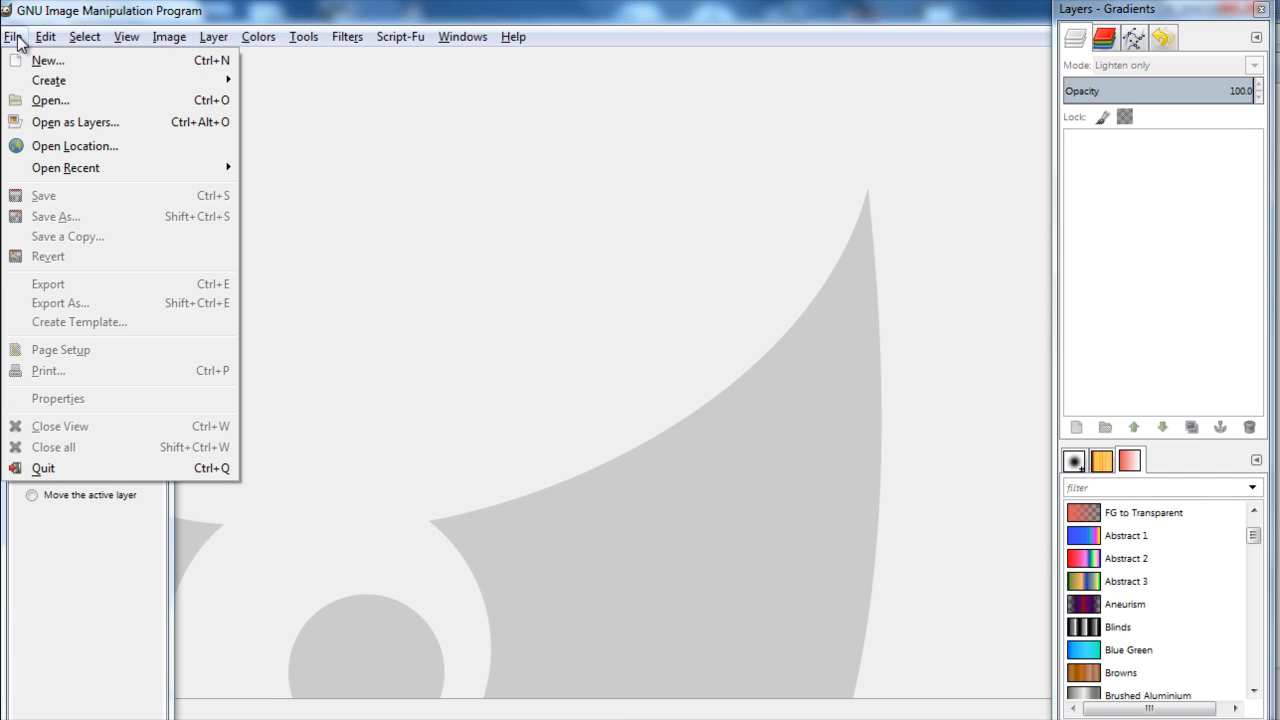
left_click(48, 60)
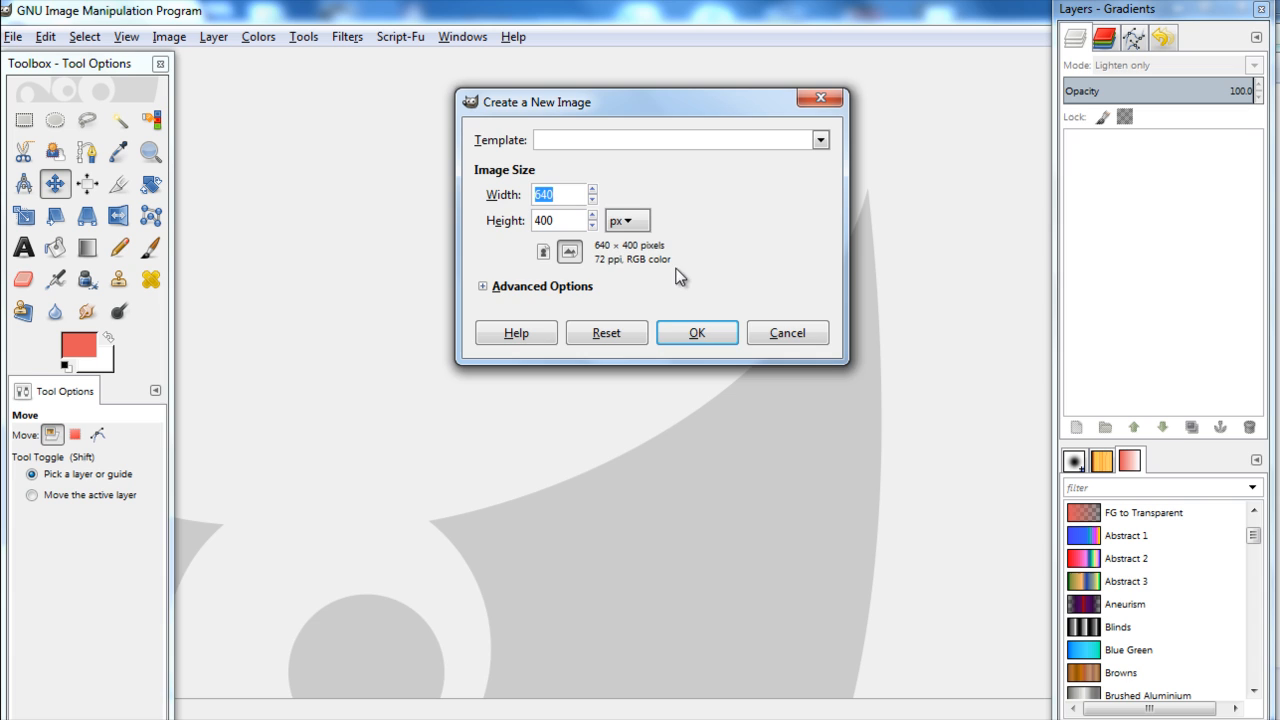
left_click(696, 332)
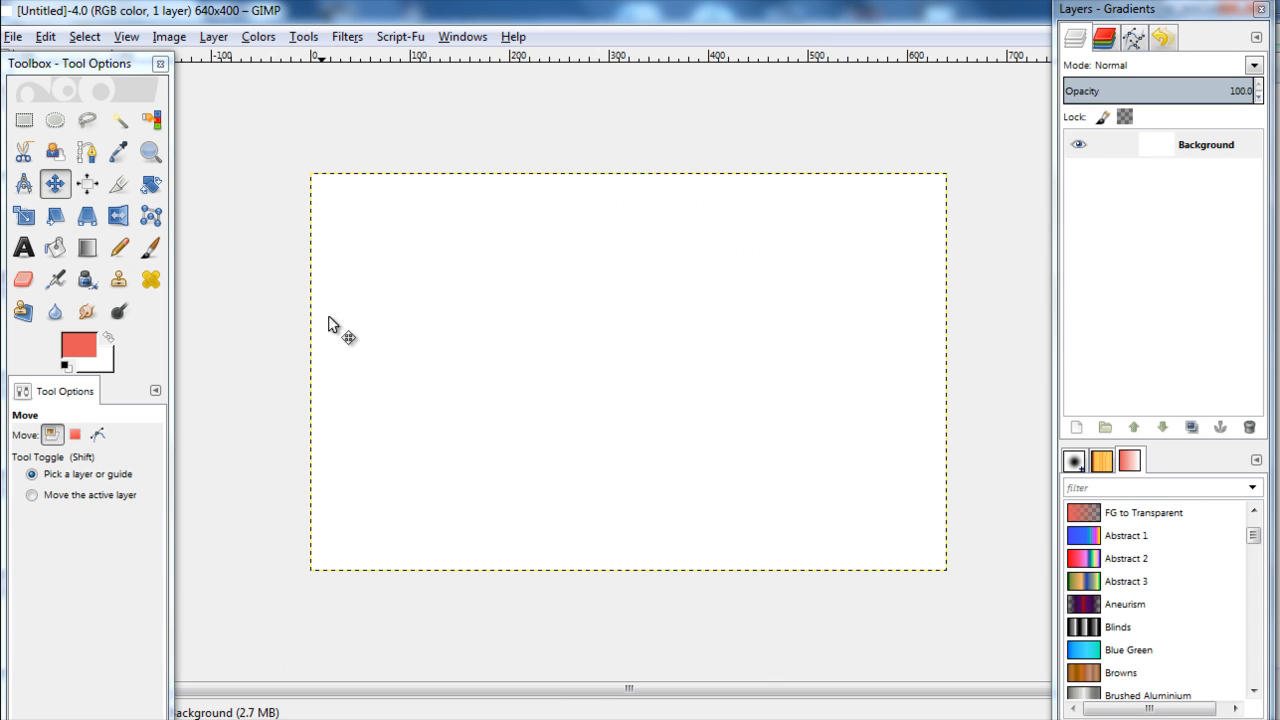
Add a text layer reading BE HAPPY in Gill Sans MT Bold
left_click(24, 248)
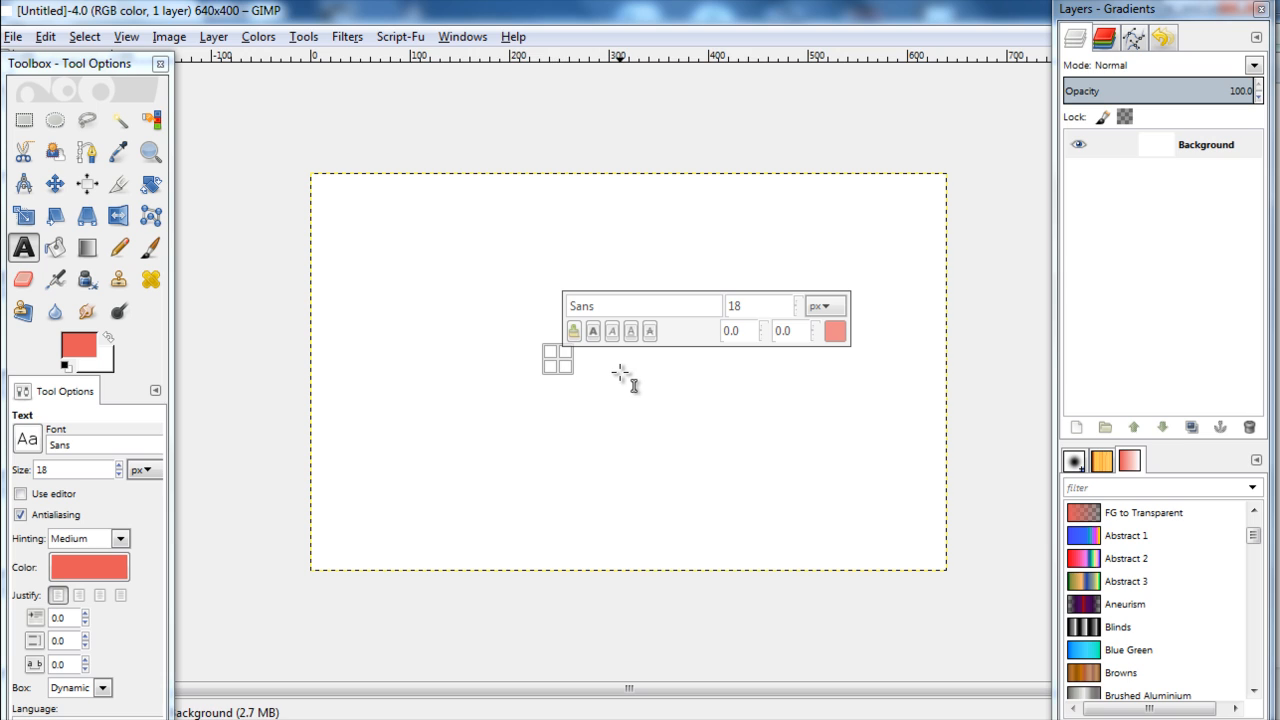
type("BE")
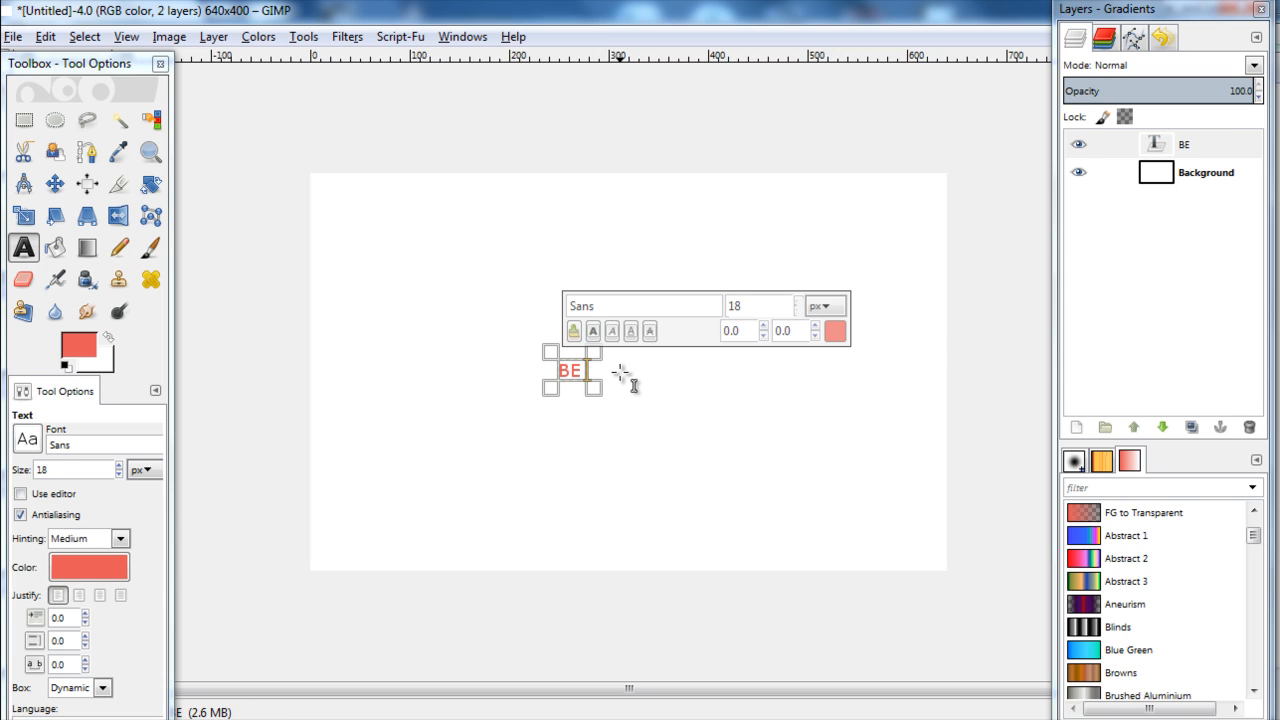
type("HAPPY")
left_click(642, 306)
type("gi")
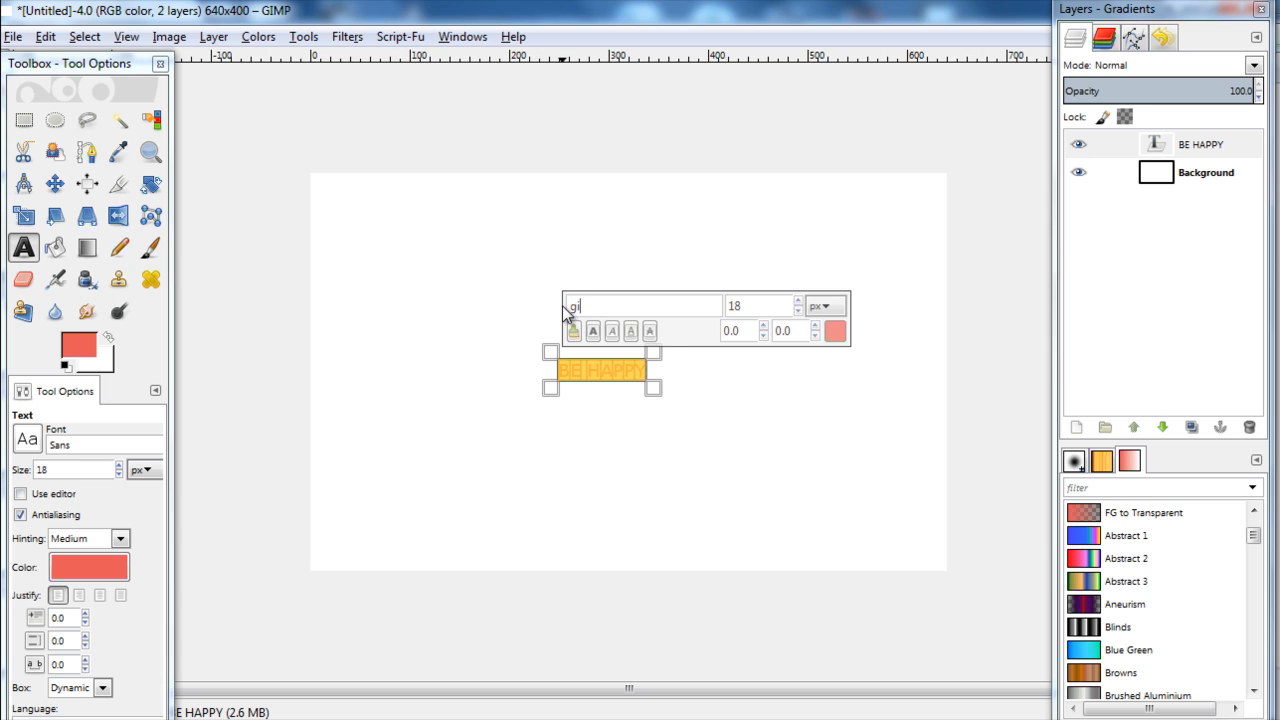
type("Gill Sans MT Bold")
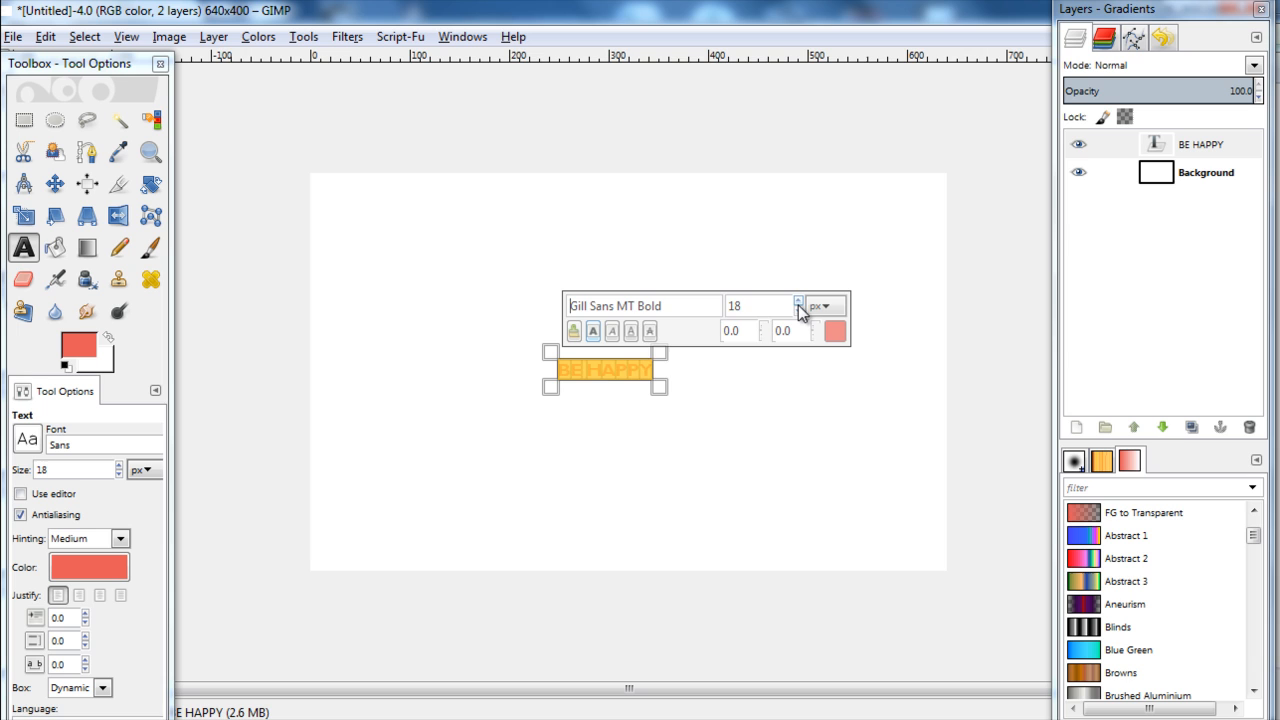
Raise the BE HAPPY text size to 78 px so it spans the canvas
left_click(798, 300)
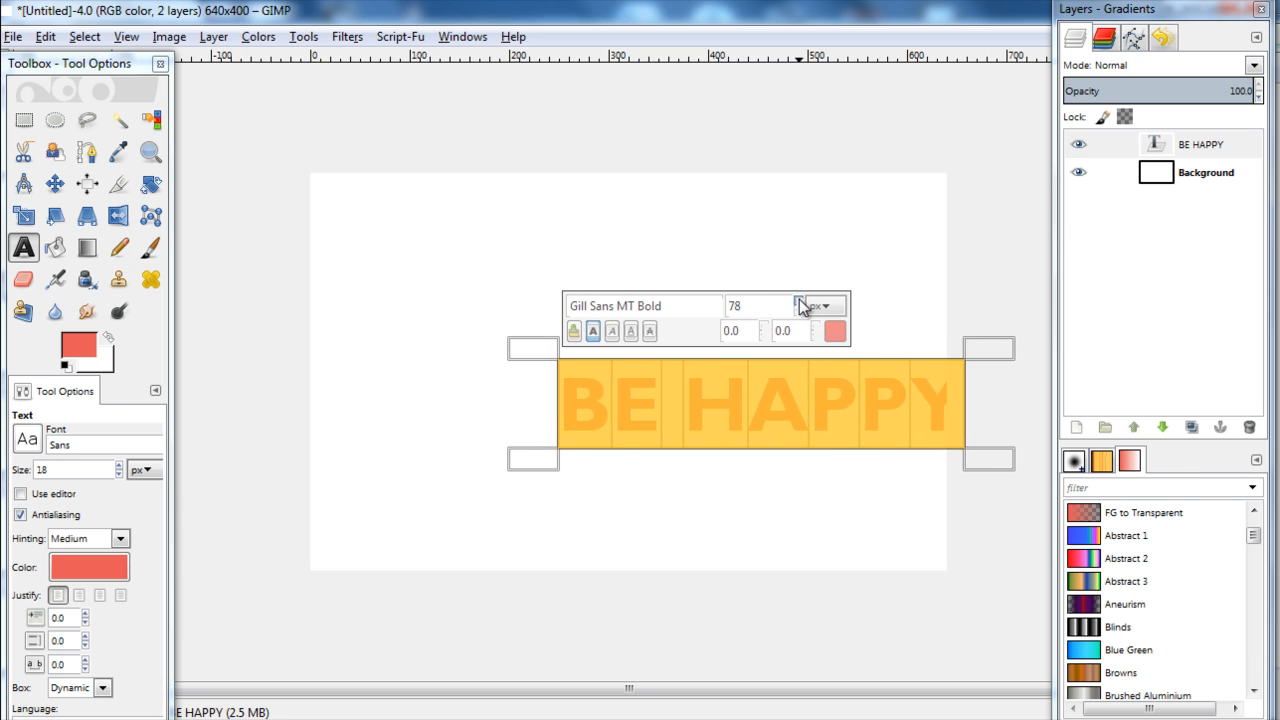
left_click(796, 300)
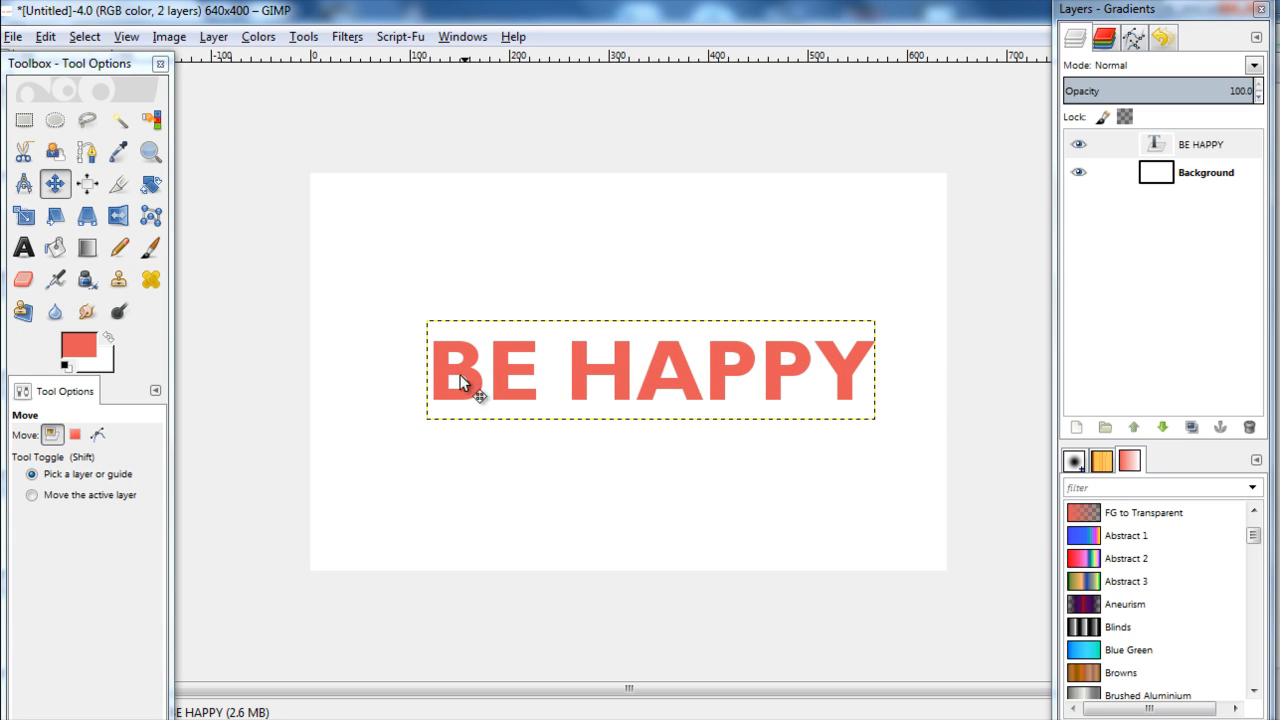
mouse_move(452, 472)
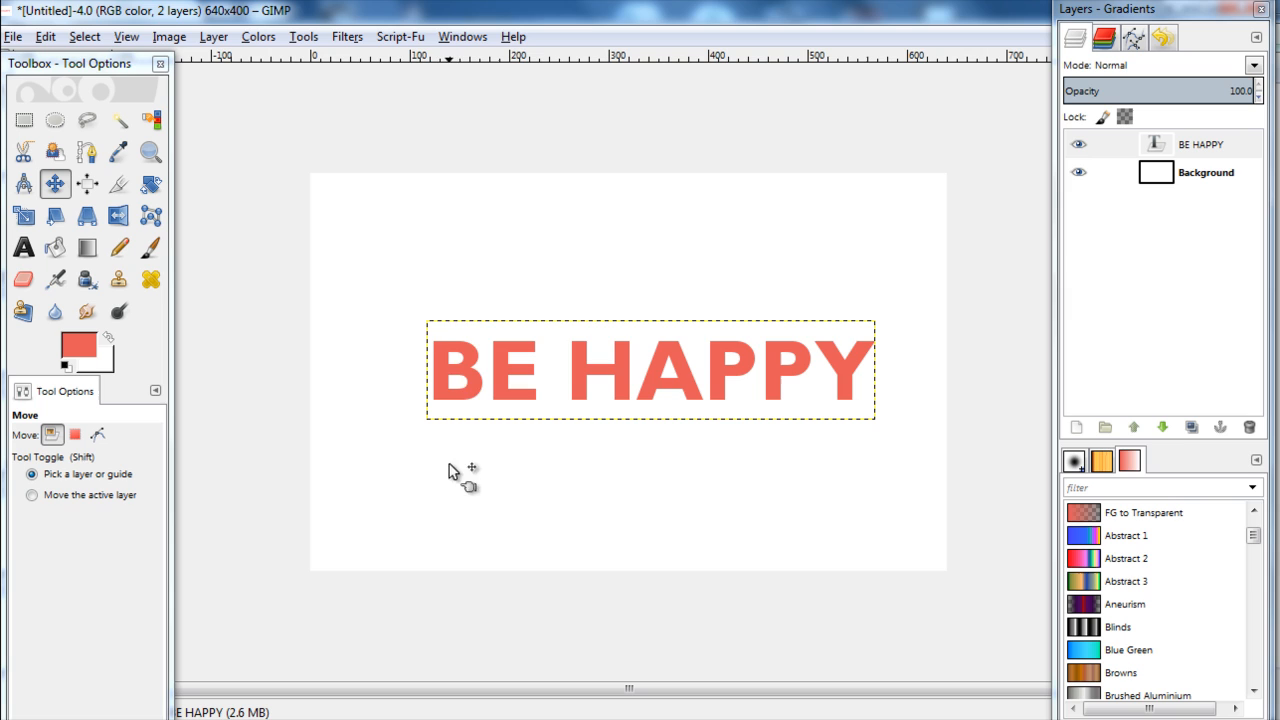
Run Script-Fu Bevel and Emboss on the text with the Outer Bevel style
left_click(400, 36)
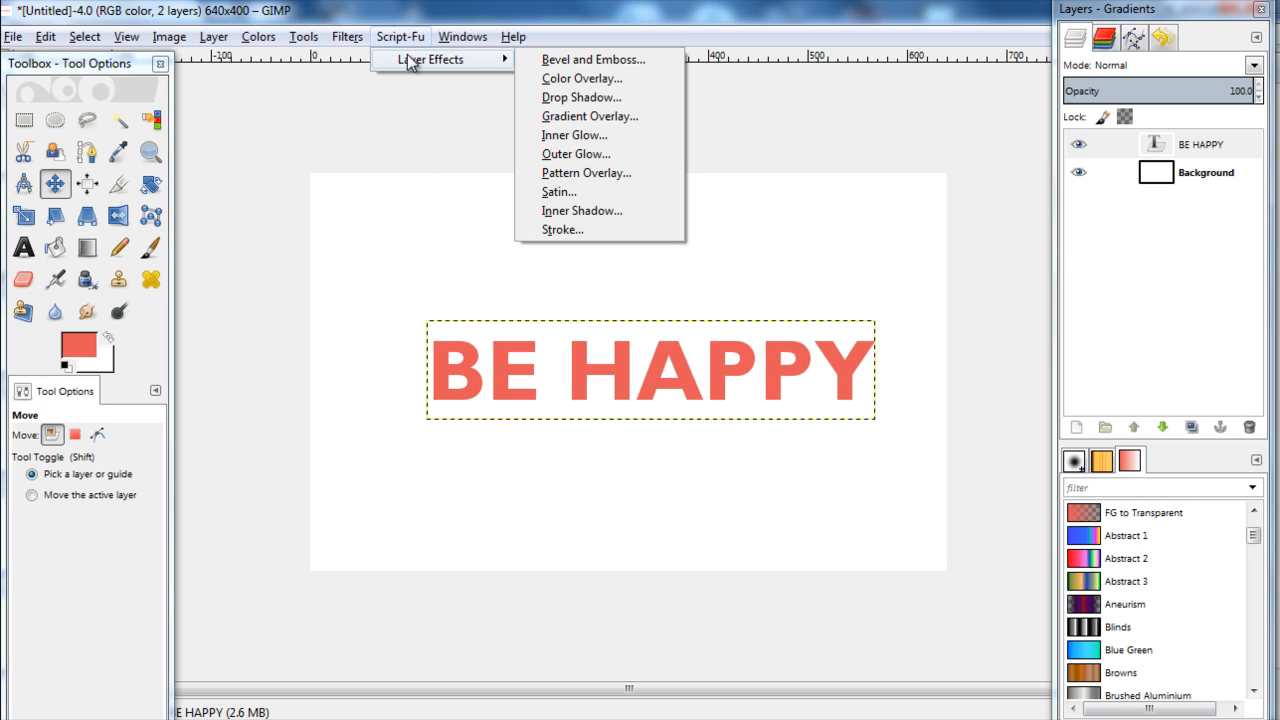
mouse_move(592, 60)
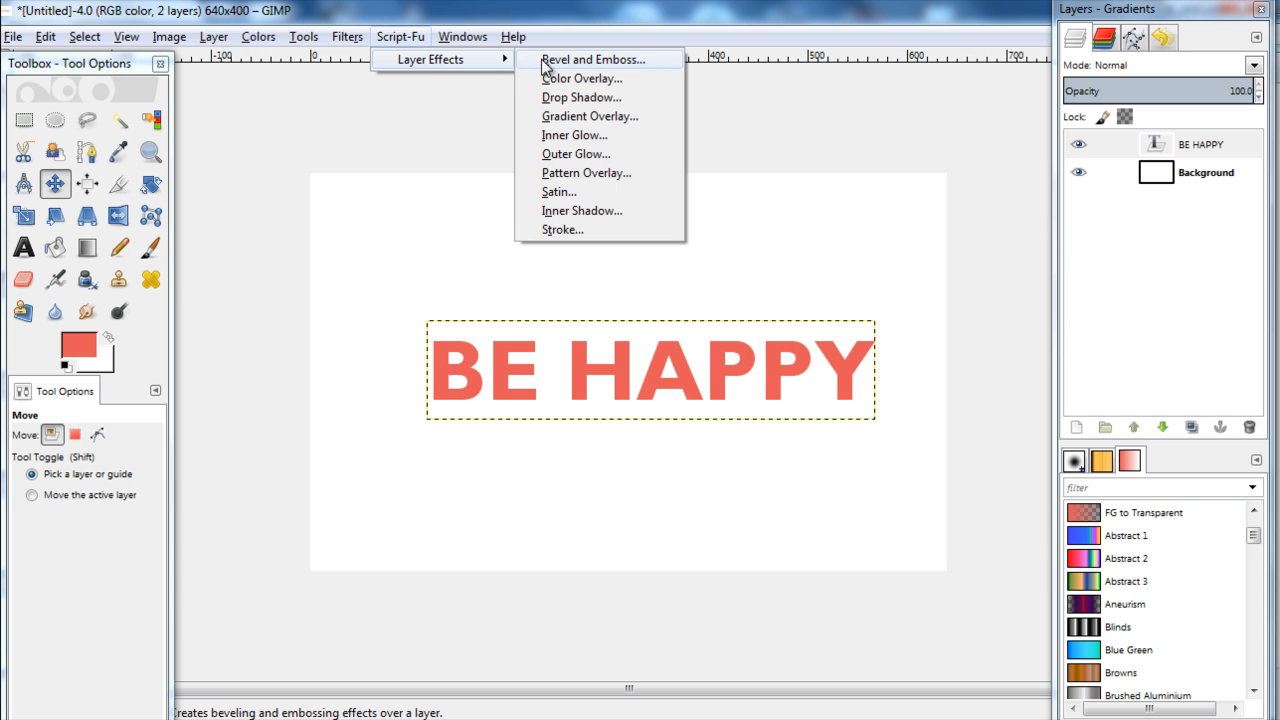
left_click(592, 60)
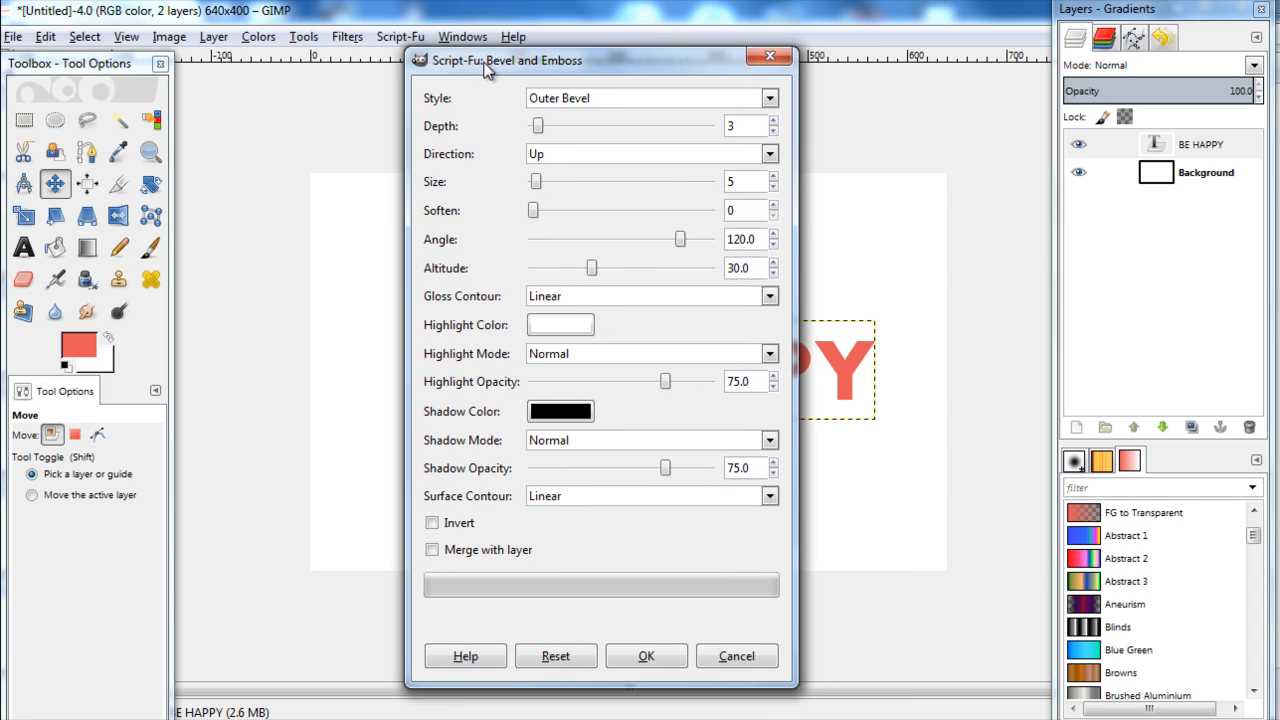
left_click(768, 98)
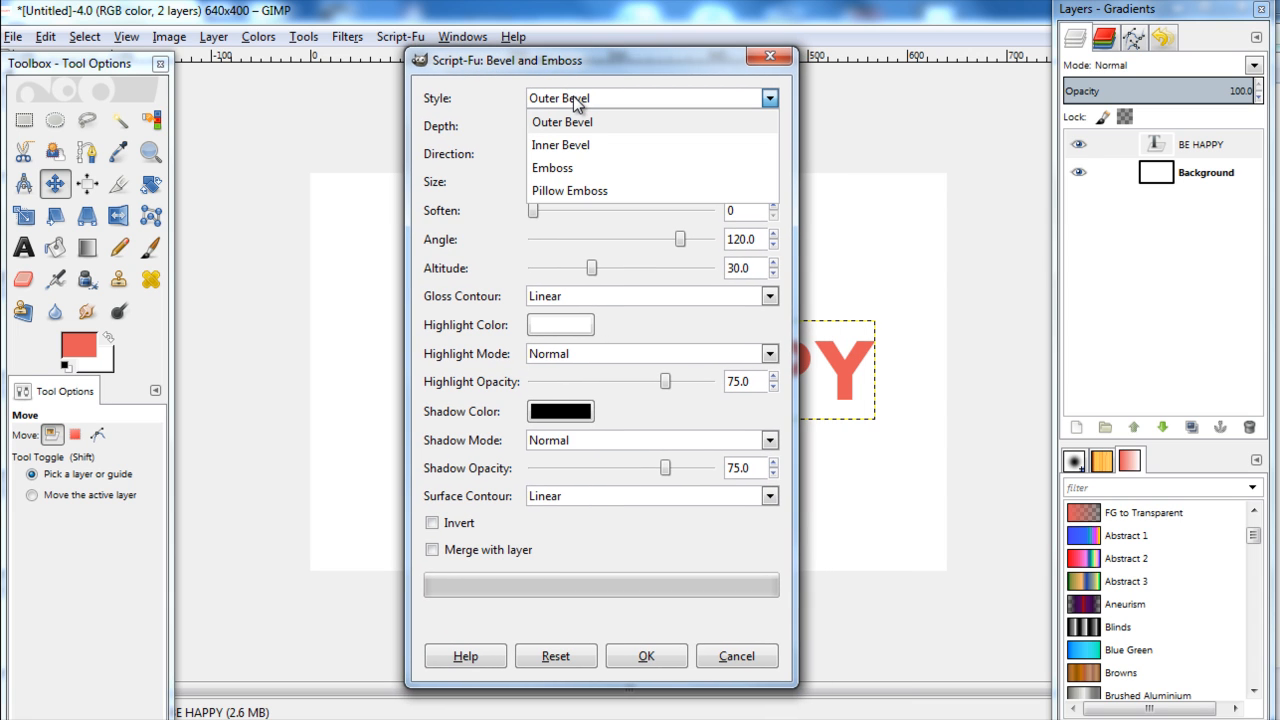
left_click(562, 122)
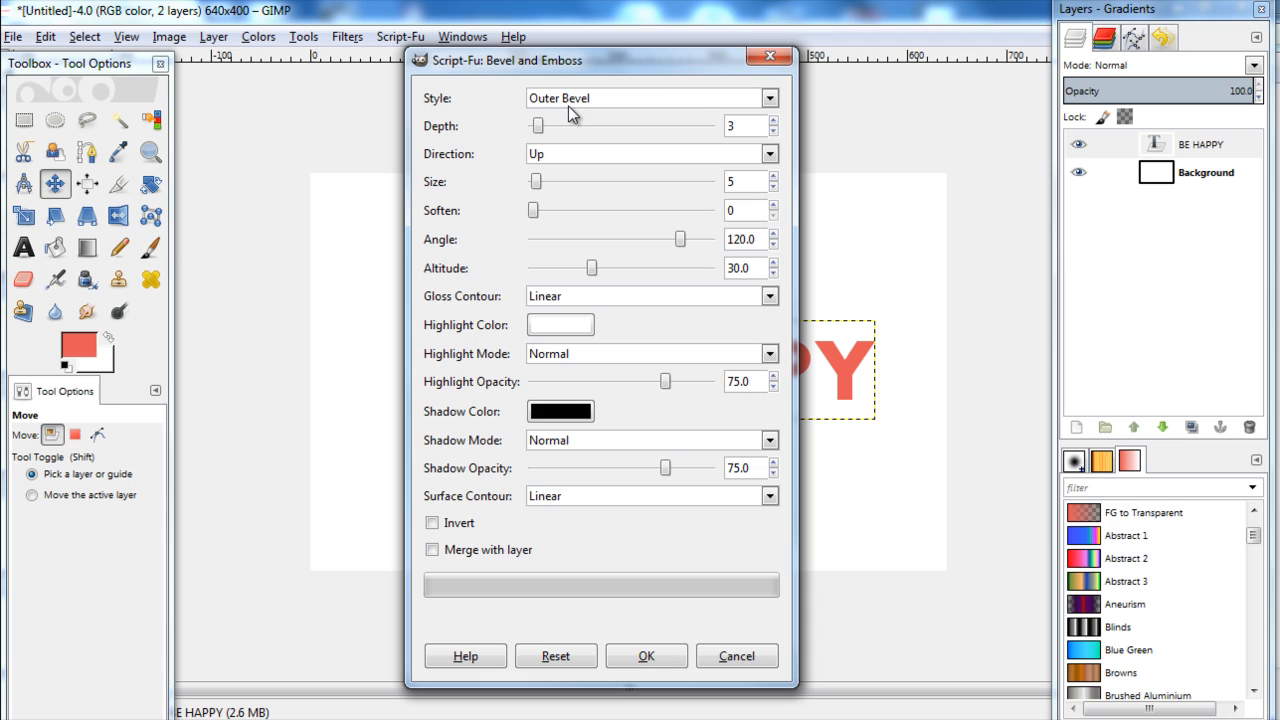
mouse_move(568, 234)
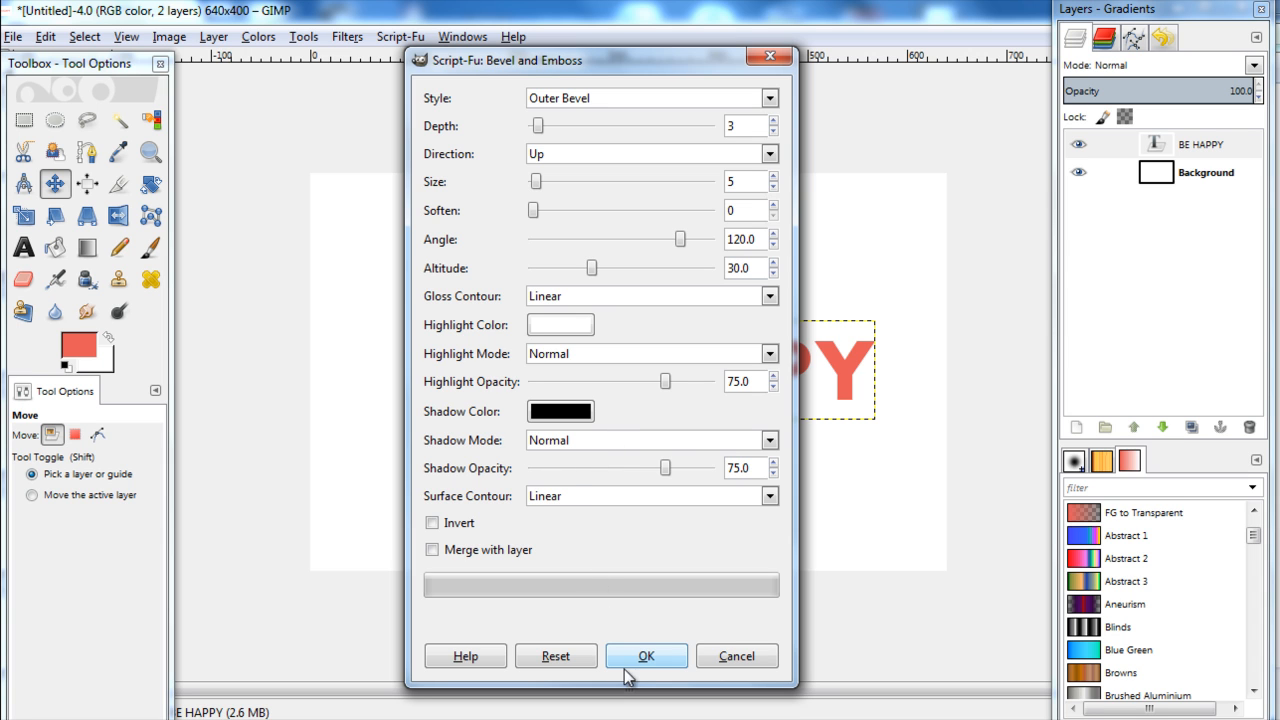
left_click(646, 656)
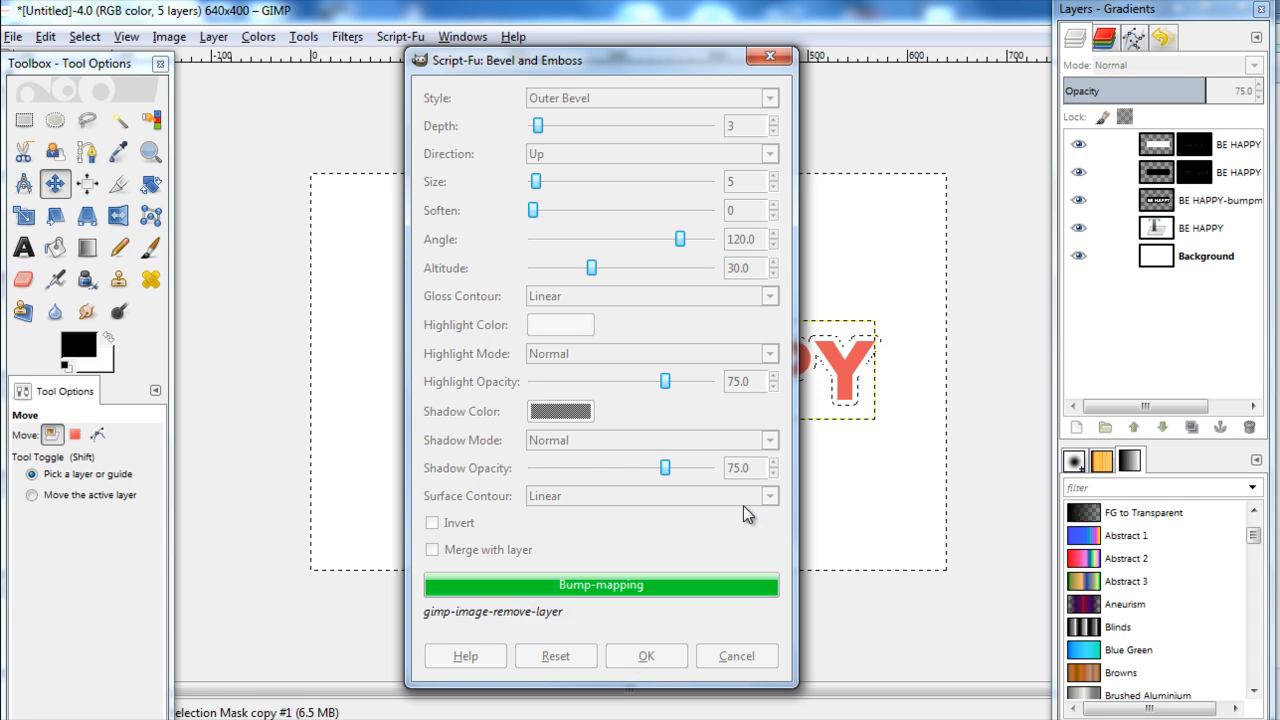
Let the bevel finish and make the original BE HAPPY text layer active again
left_click(646, 656)
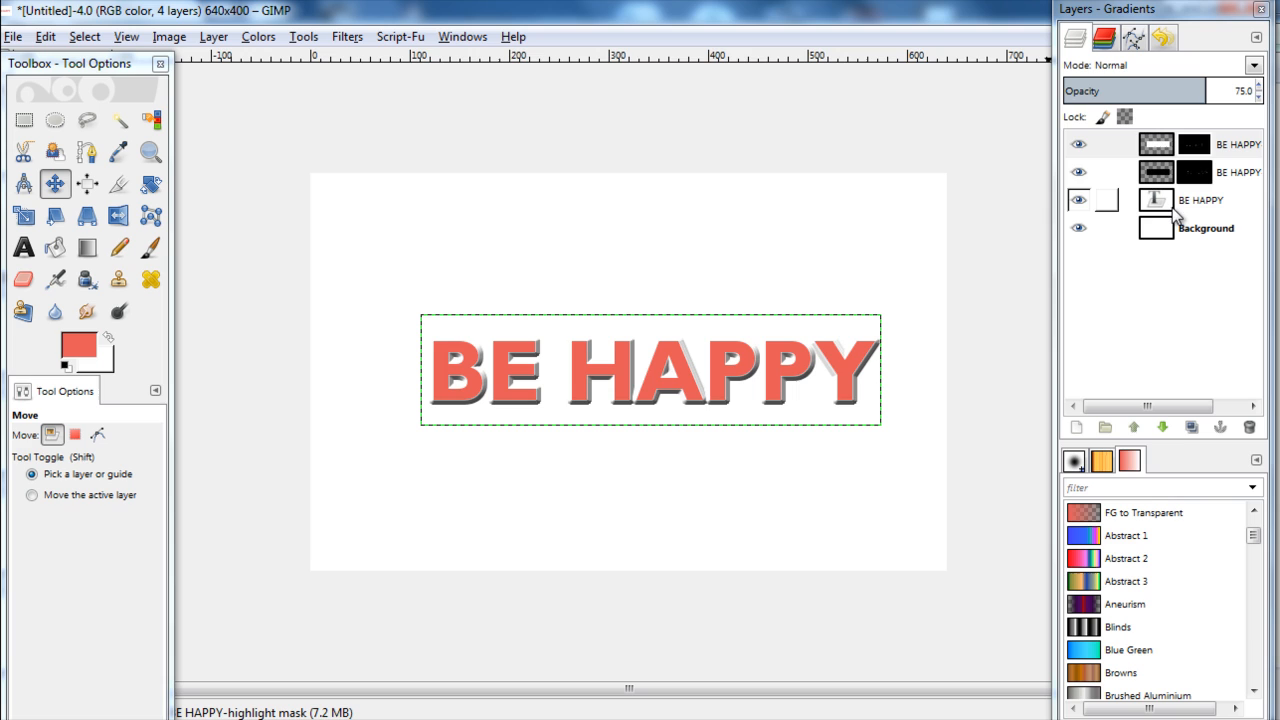
left_click(1200, 200)
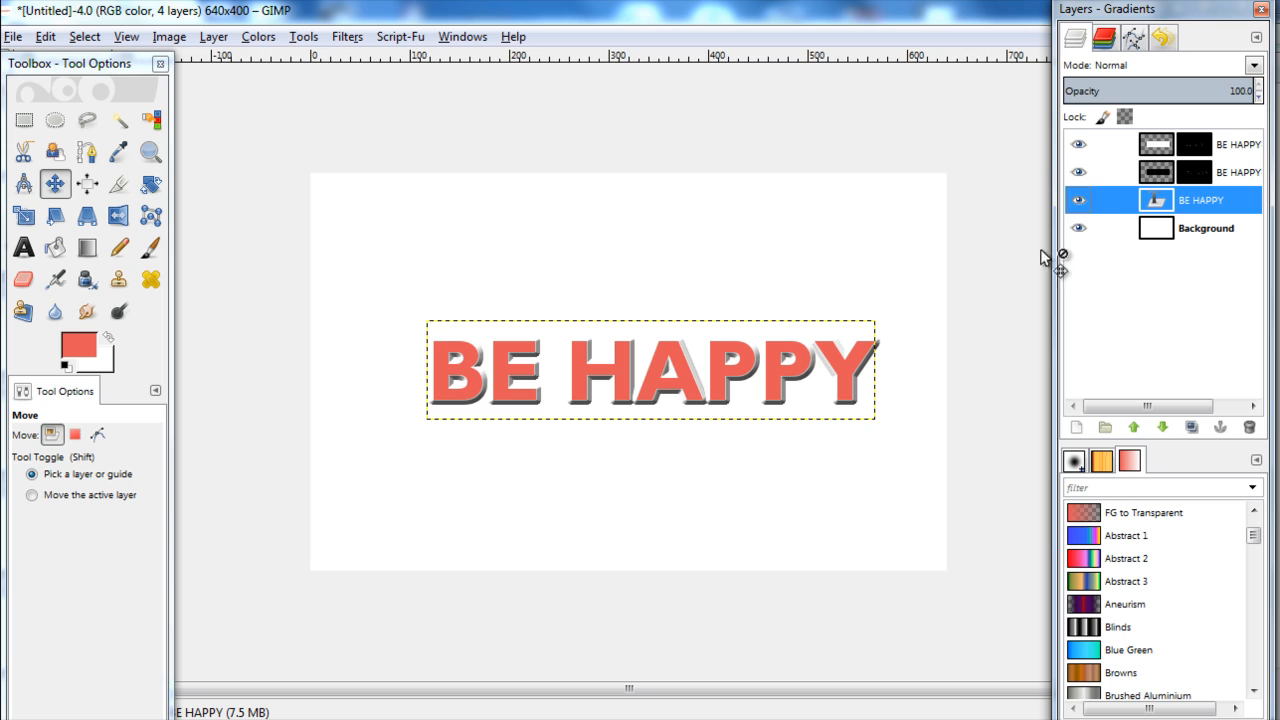
Set up a Script-Fu Drop Shadow for the text with opacity lowered to 56.5
left_click(400, 36)
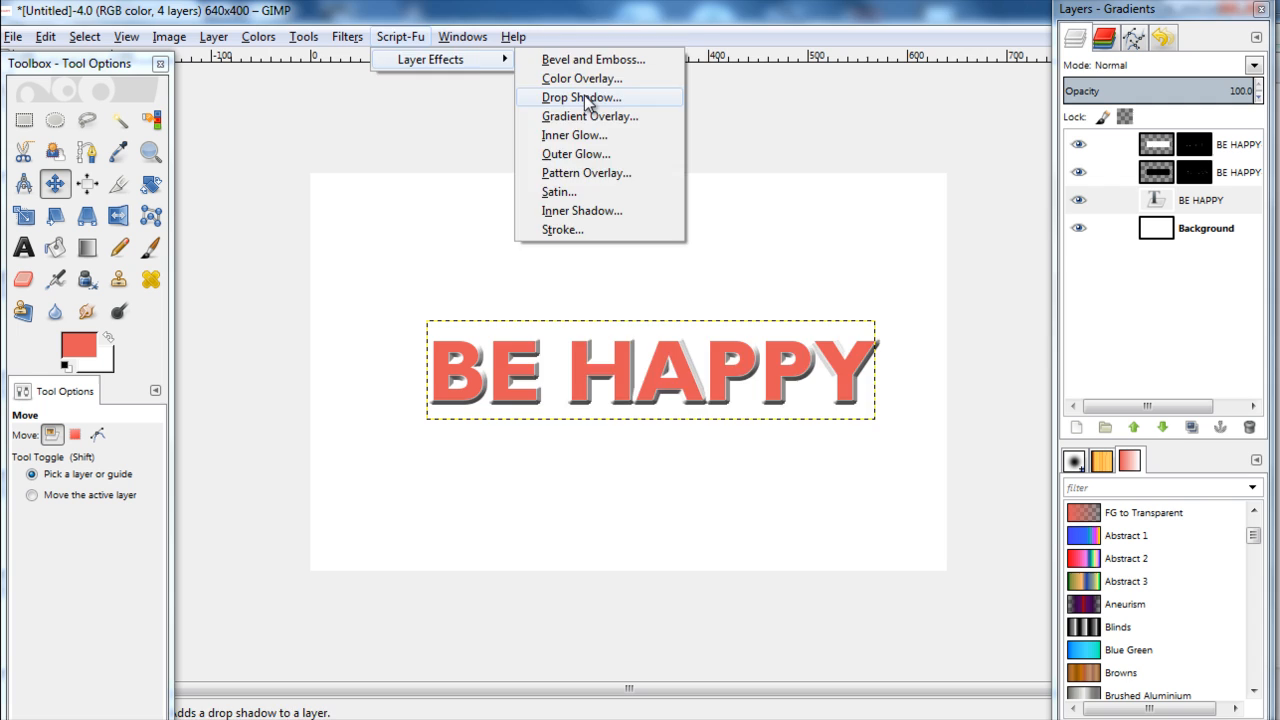
left_click(580, 96)
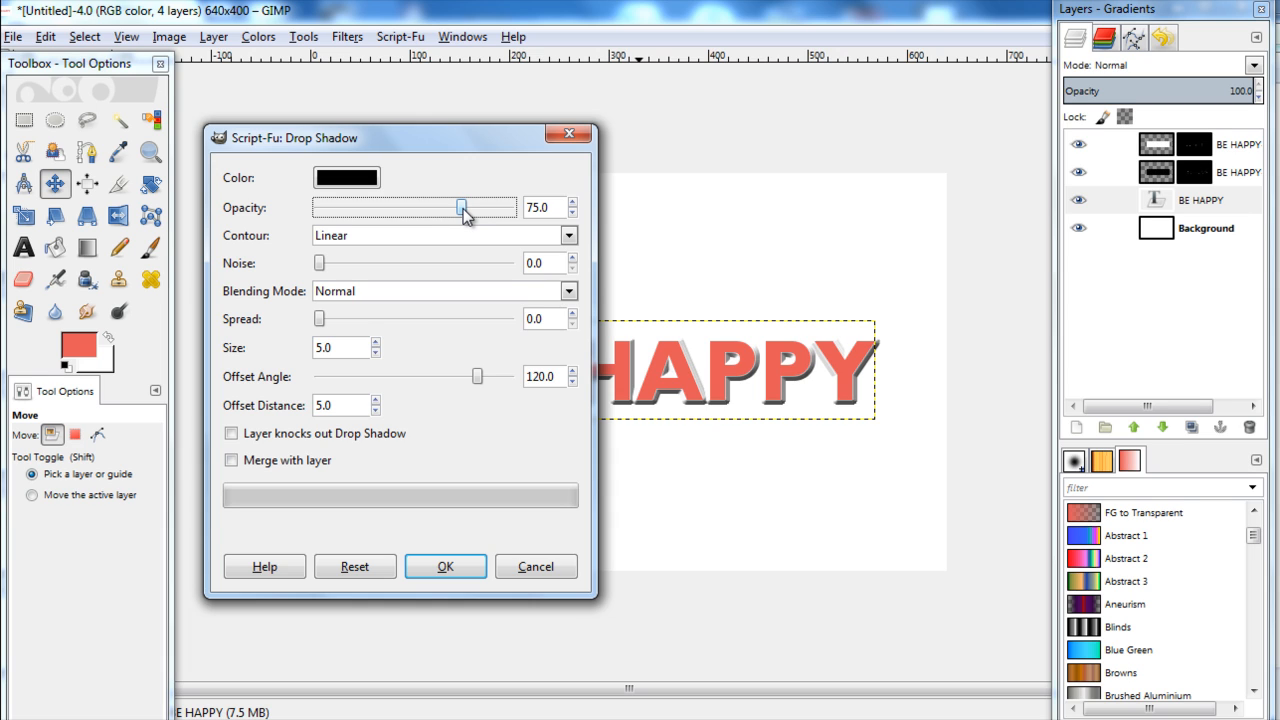
left_click_drag(464, 206, 428, 206)
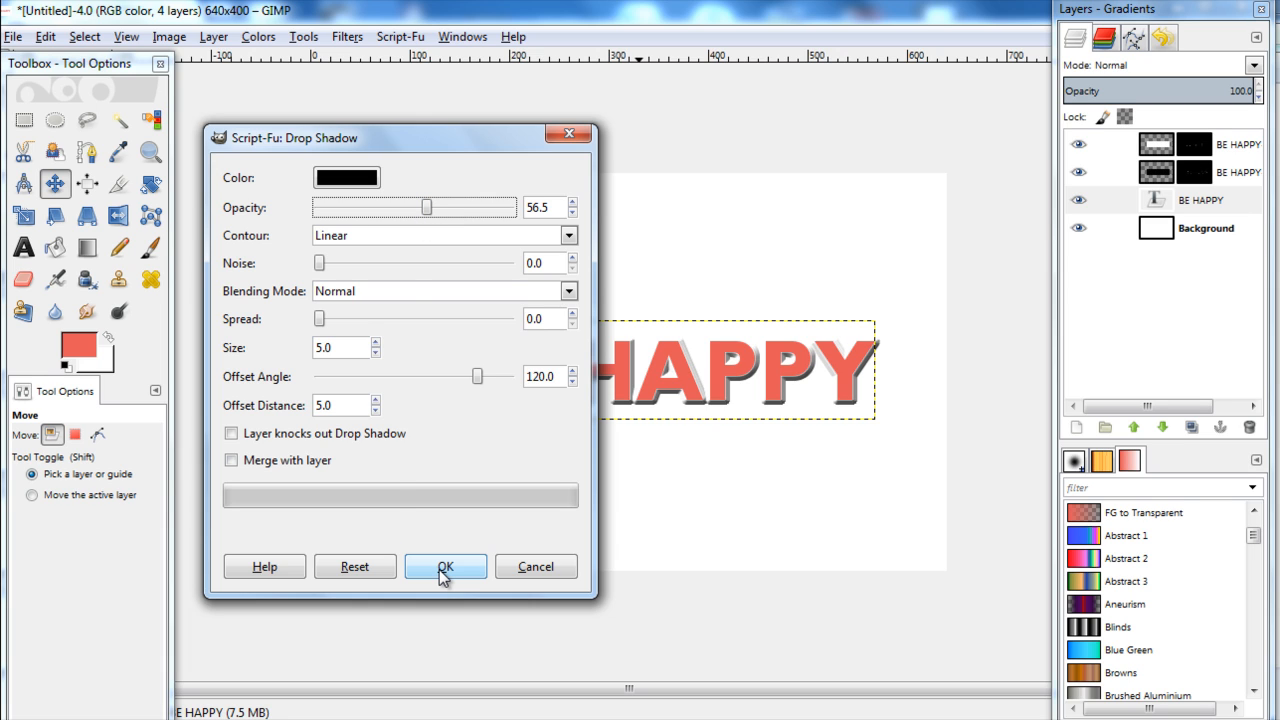
Apply the drop shadow and reselect the BE HAPPY text layer
left_click(444, 566)
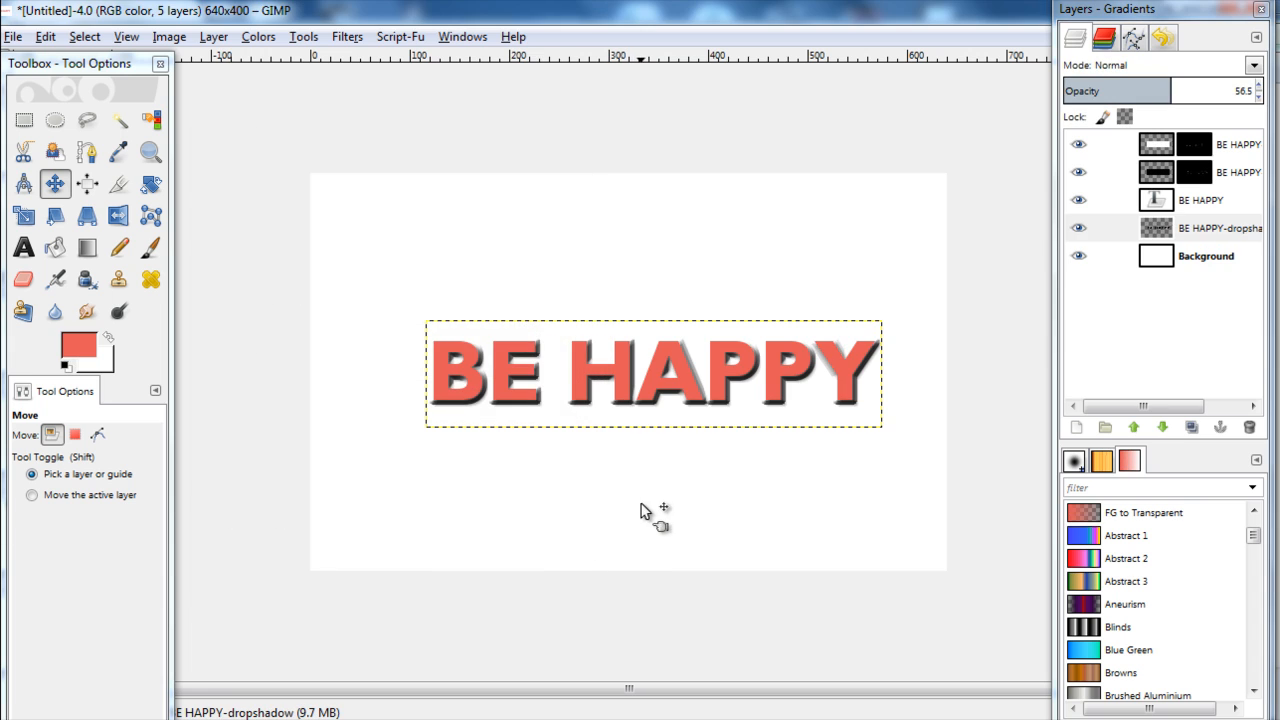
mouse_move(736, 490)
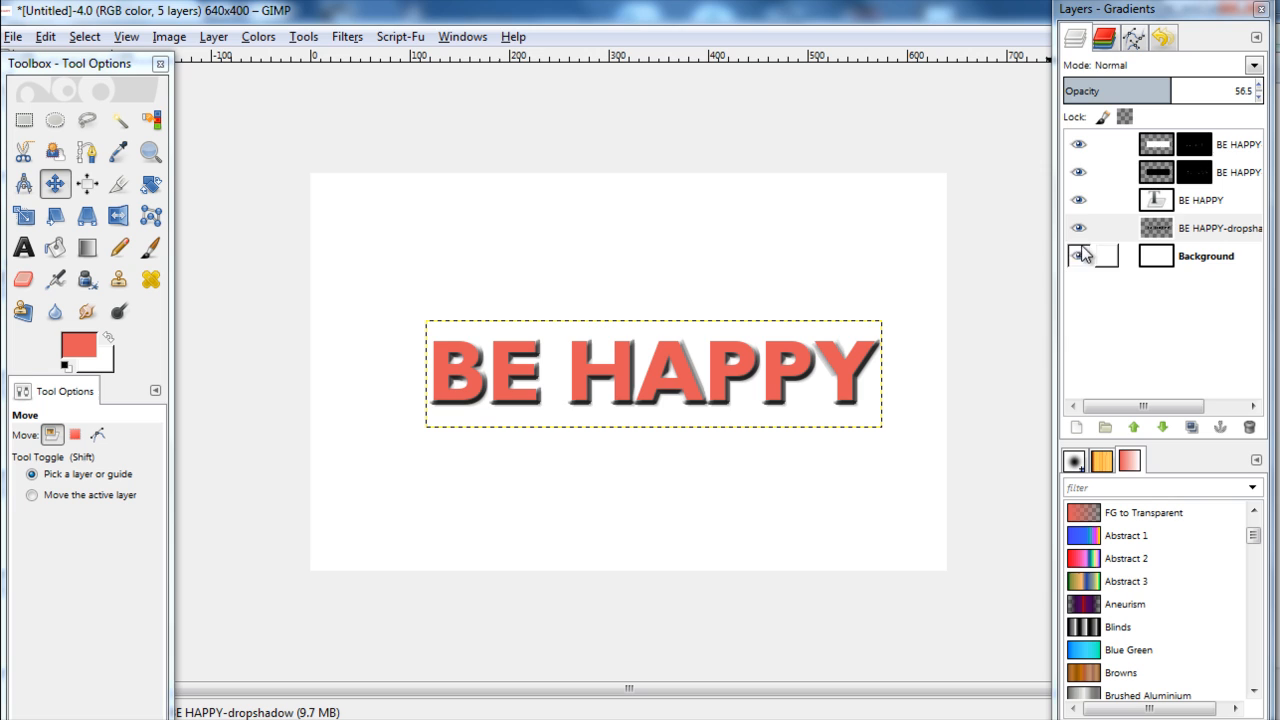
left_click(1200, 200)
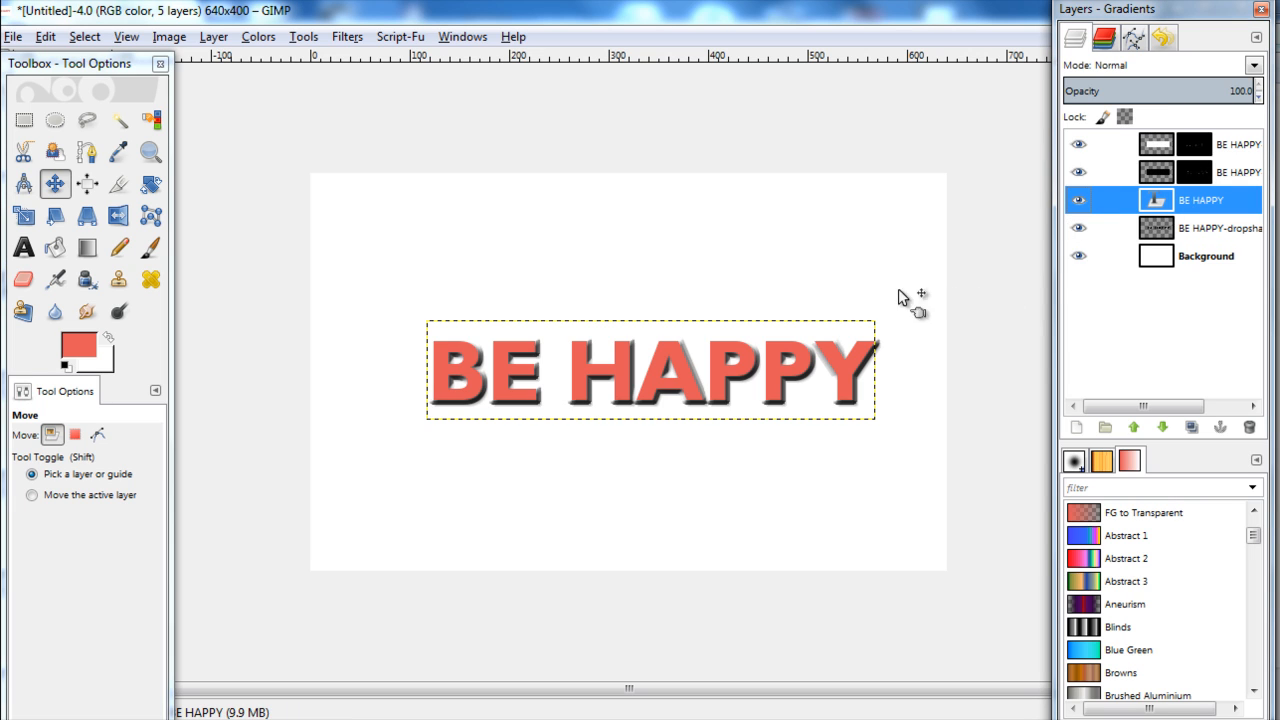
mouse_move(410, 58)
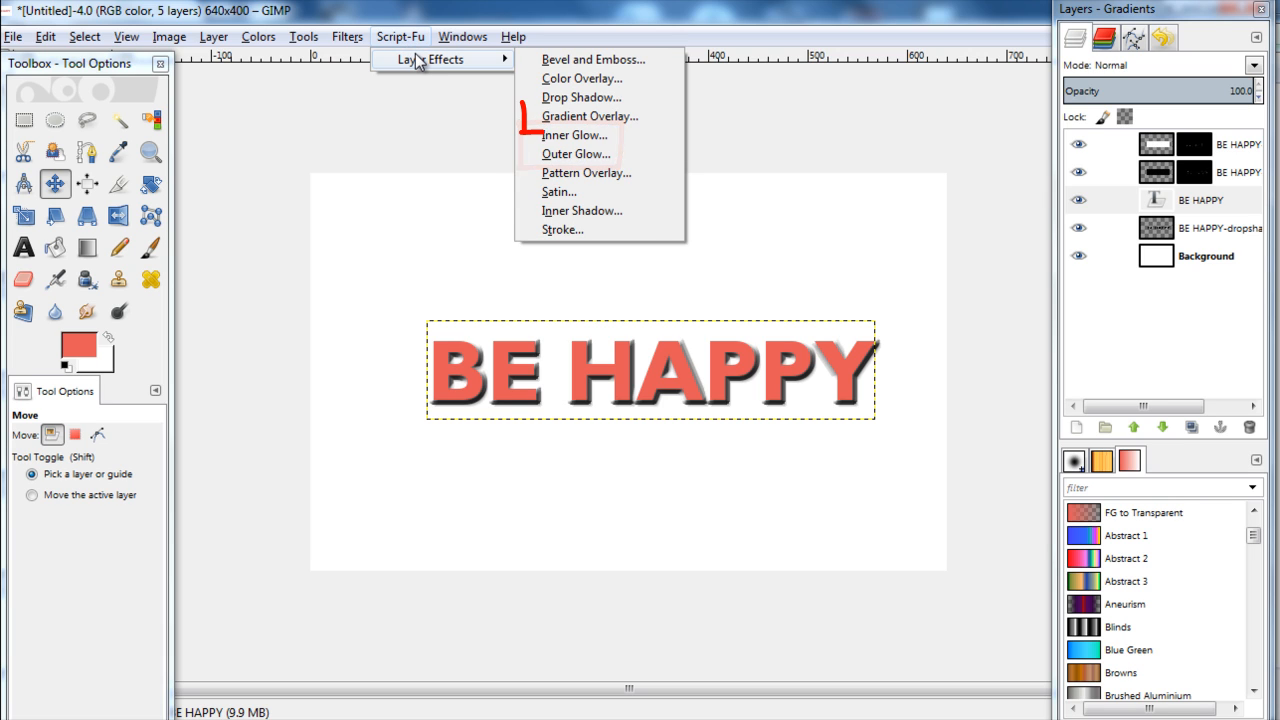
mouse_move(588, 116)
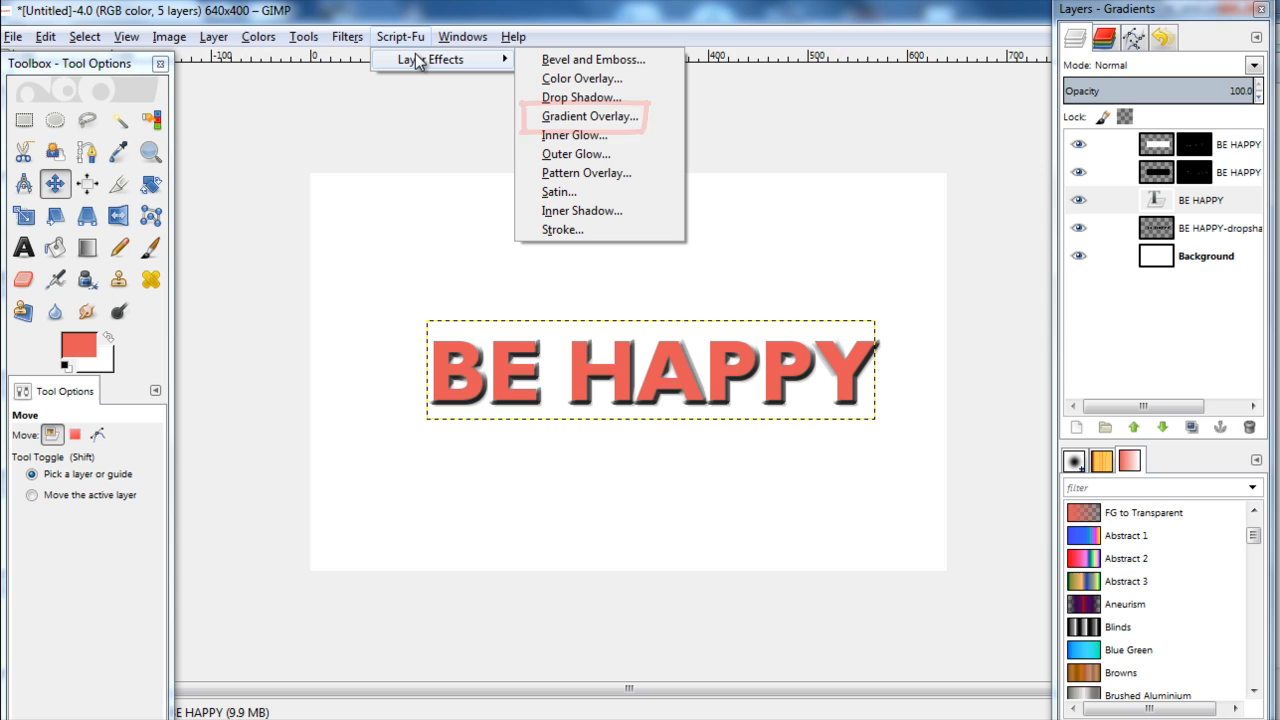
mouse_move(590, 116)
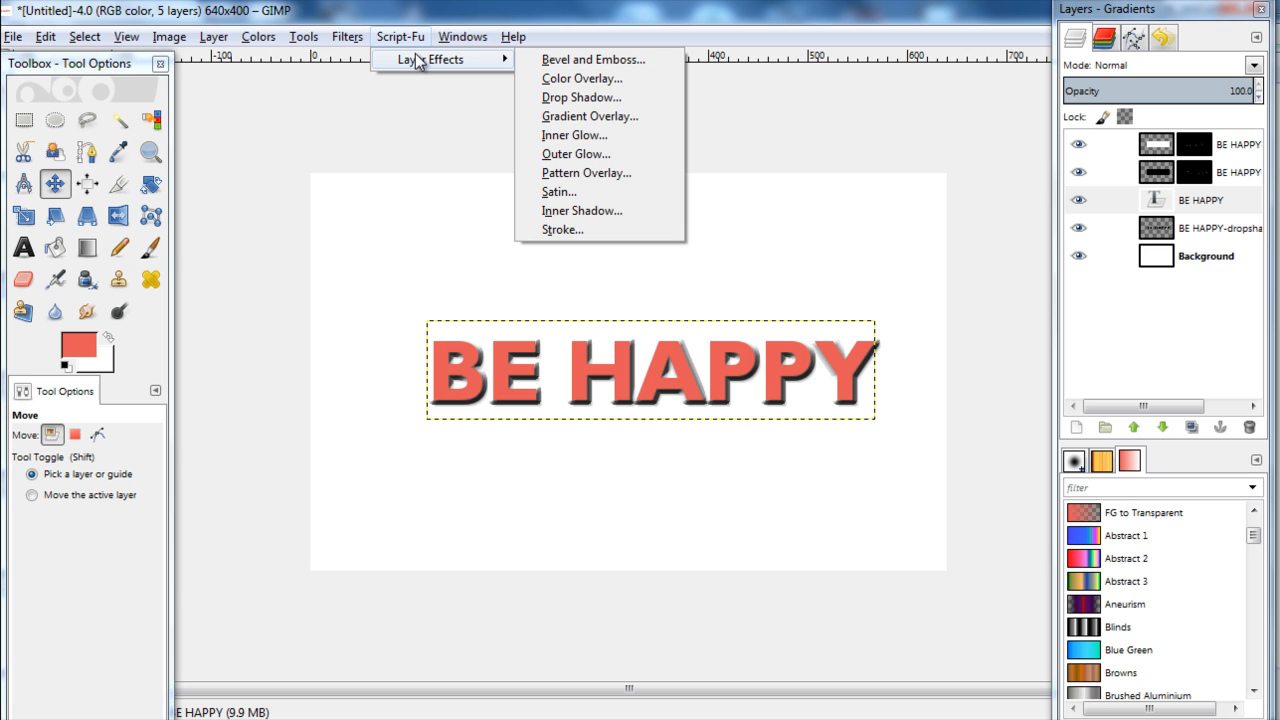
mouse_move(592, 60)
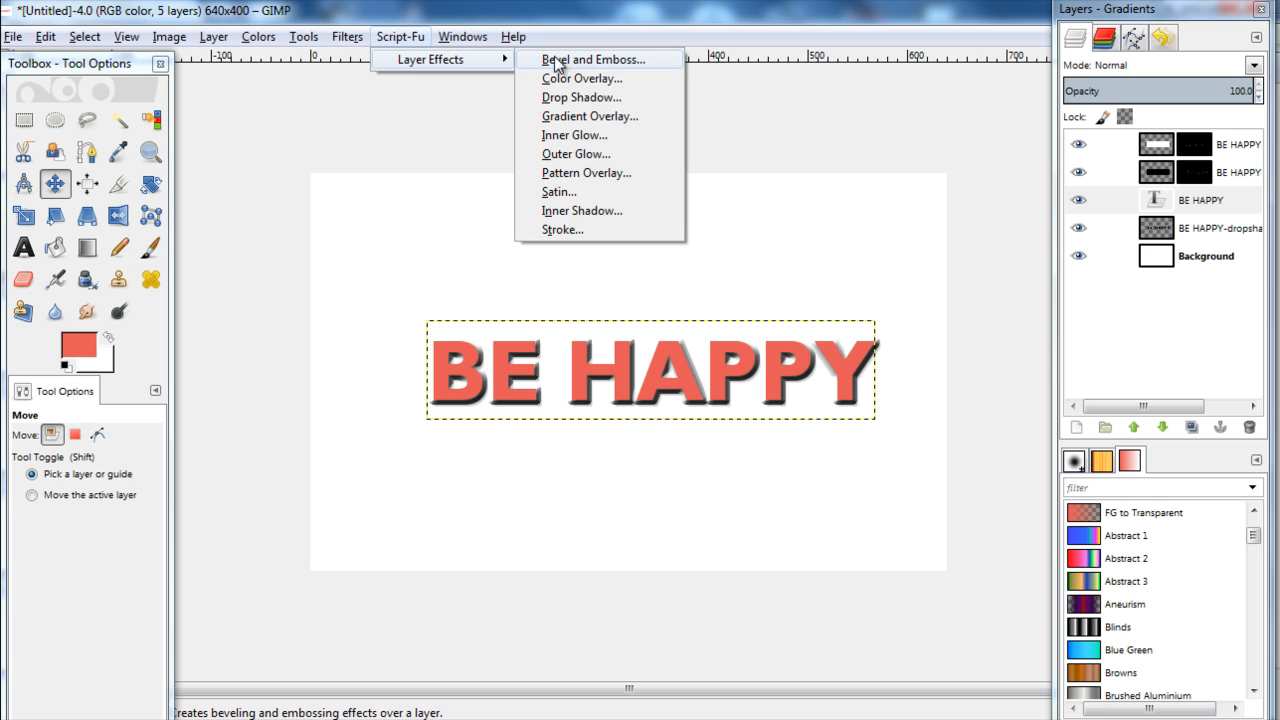
Start a Pattern Overlay on the text and choose the Pastel Stuff pattern
left_click(586, 172)
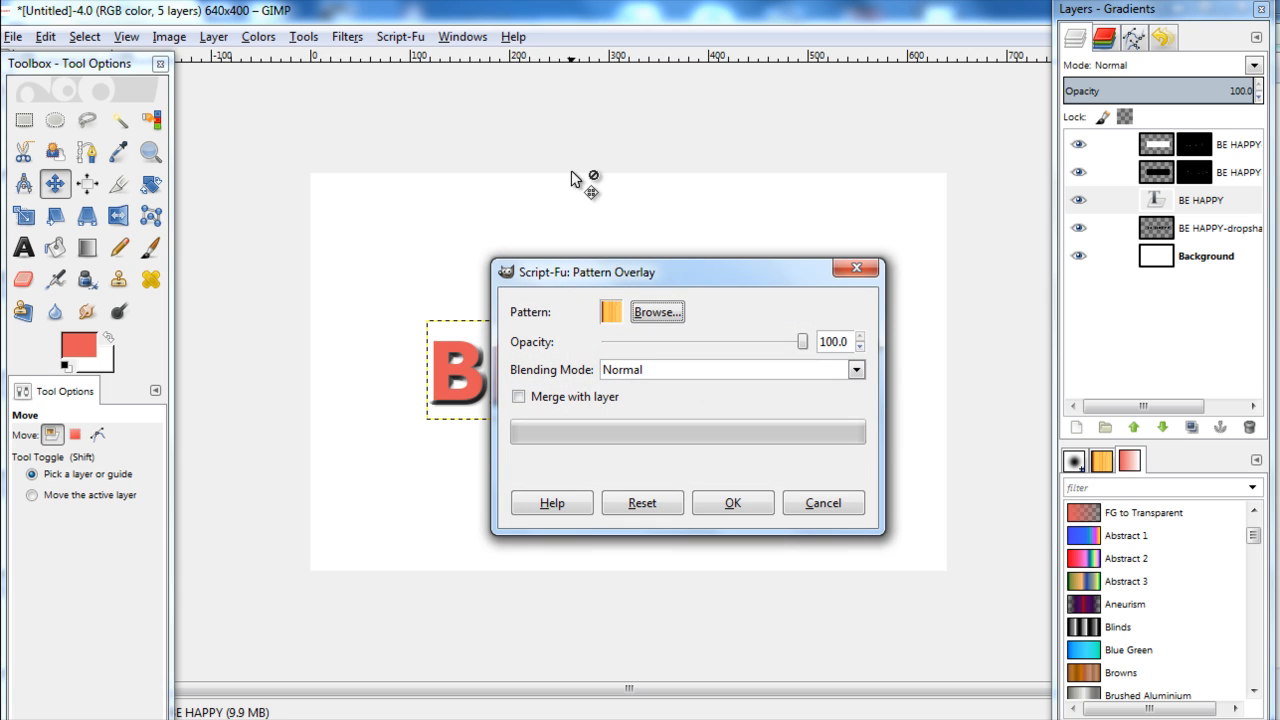
mouse_move(640, 300)
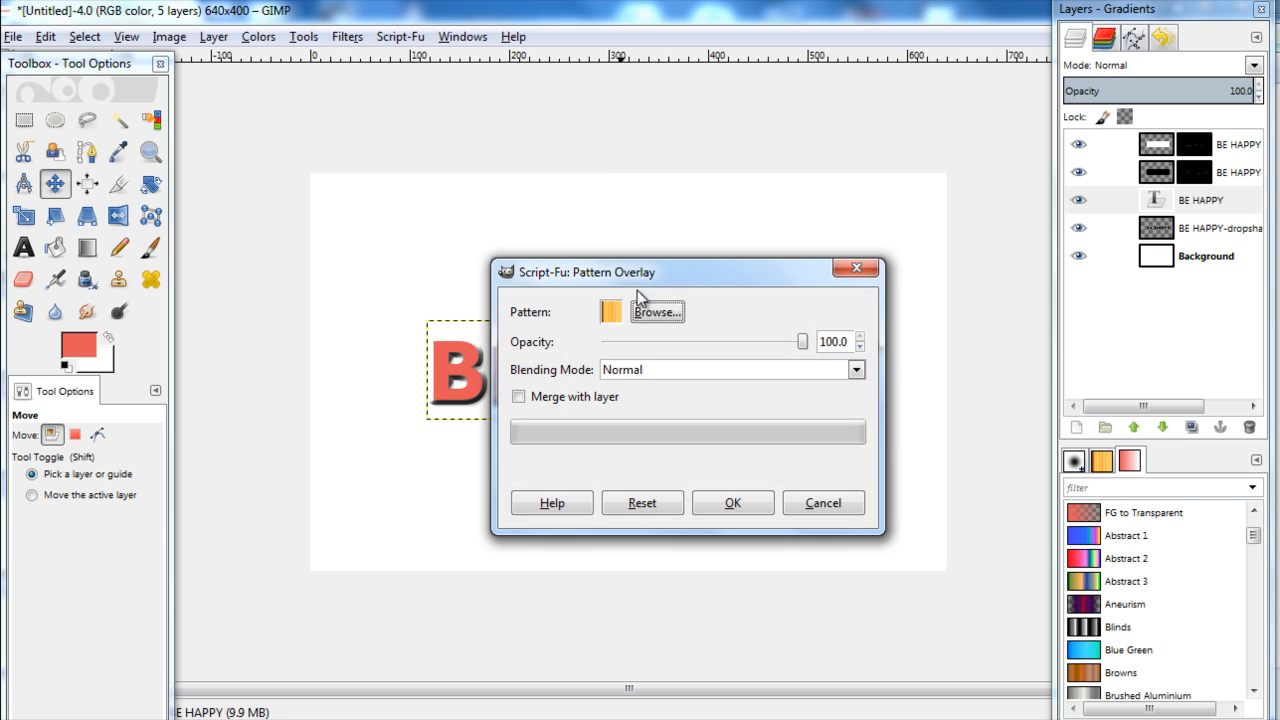
left_click(656, 312)
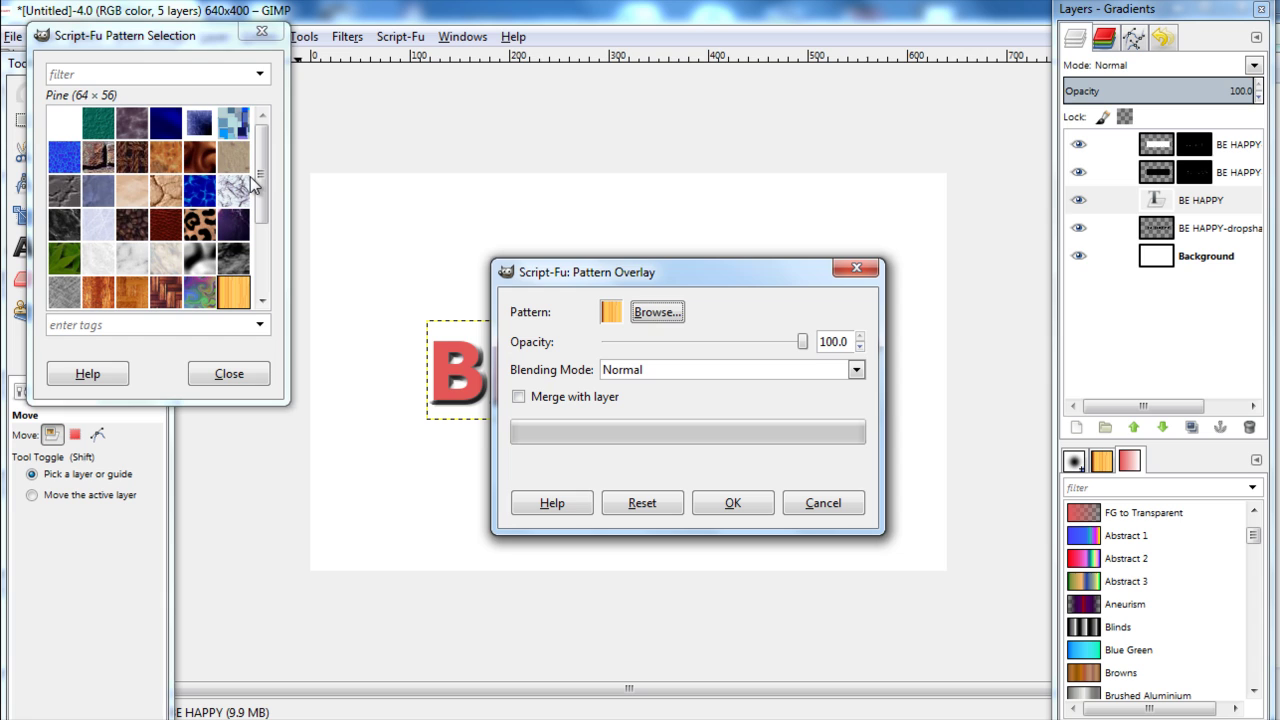
scroll("down", 3)
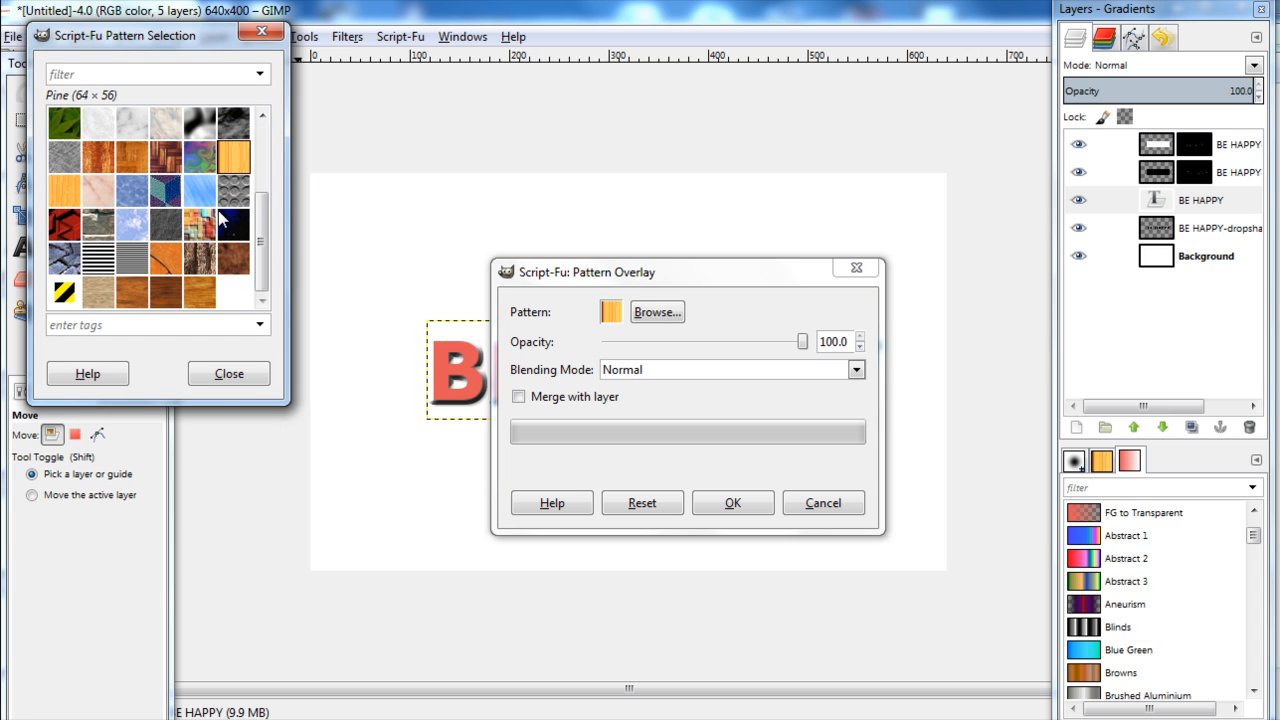
left_click(198, 156)
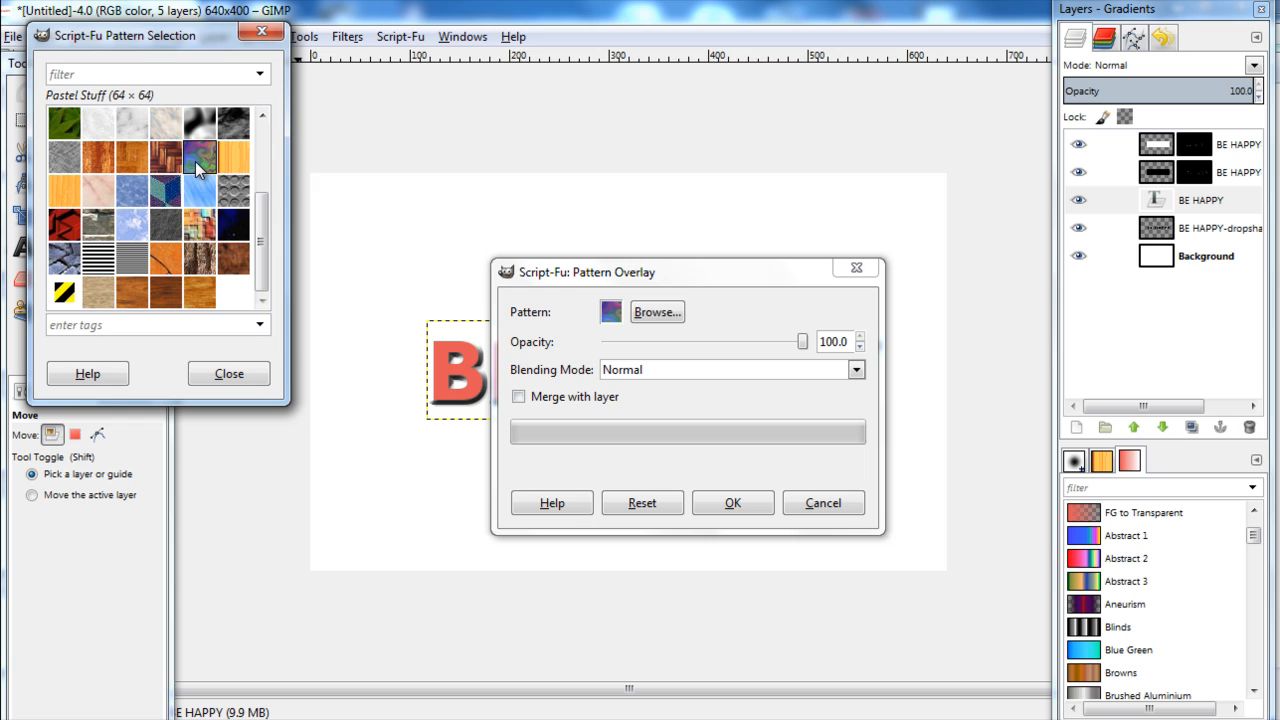
left_click(200, 156)
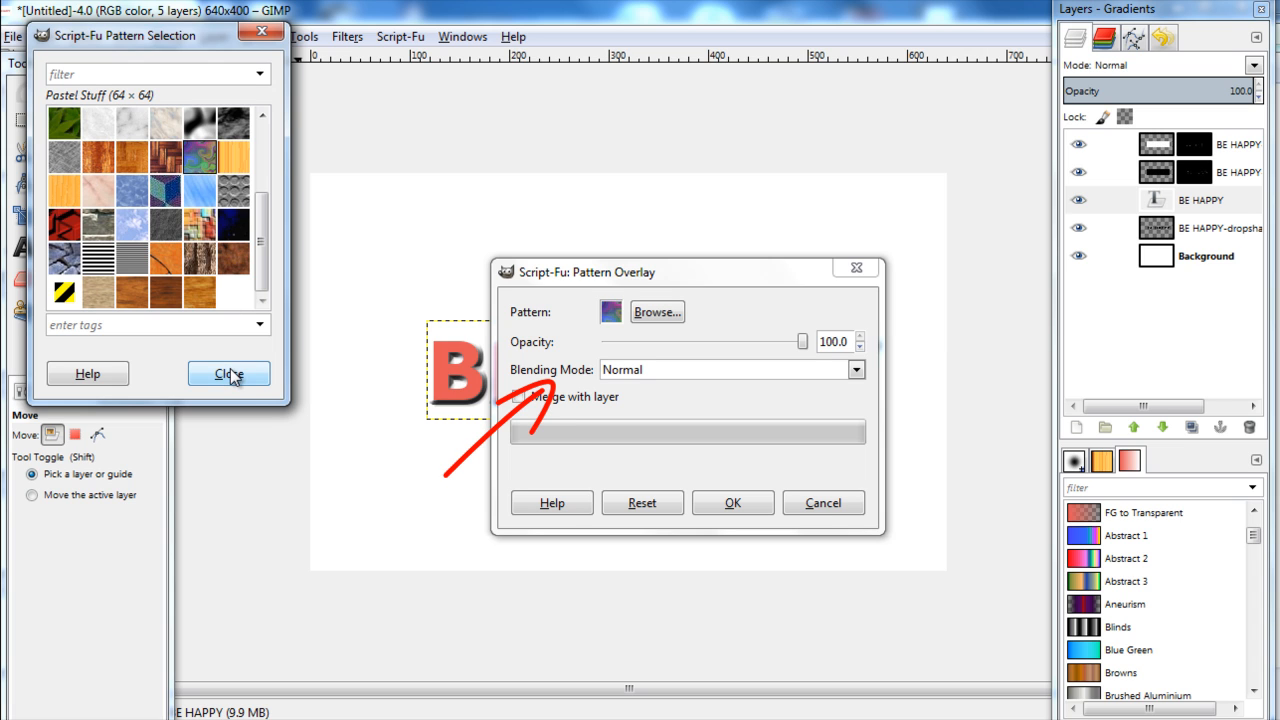
left_click(228, 374)
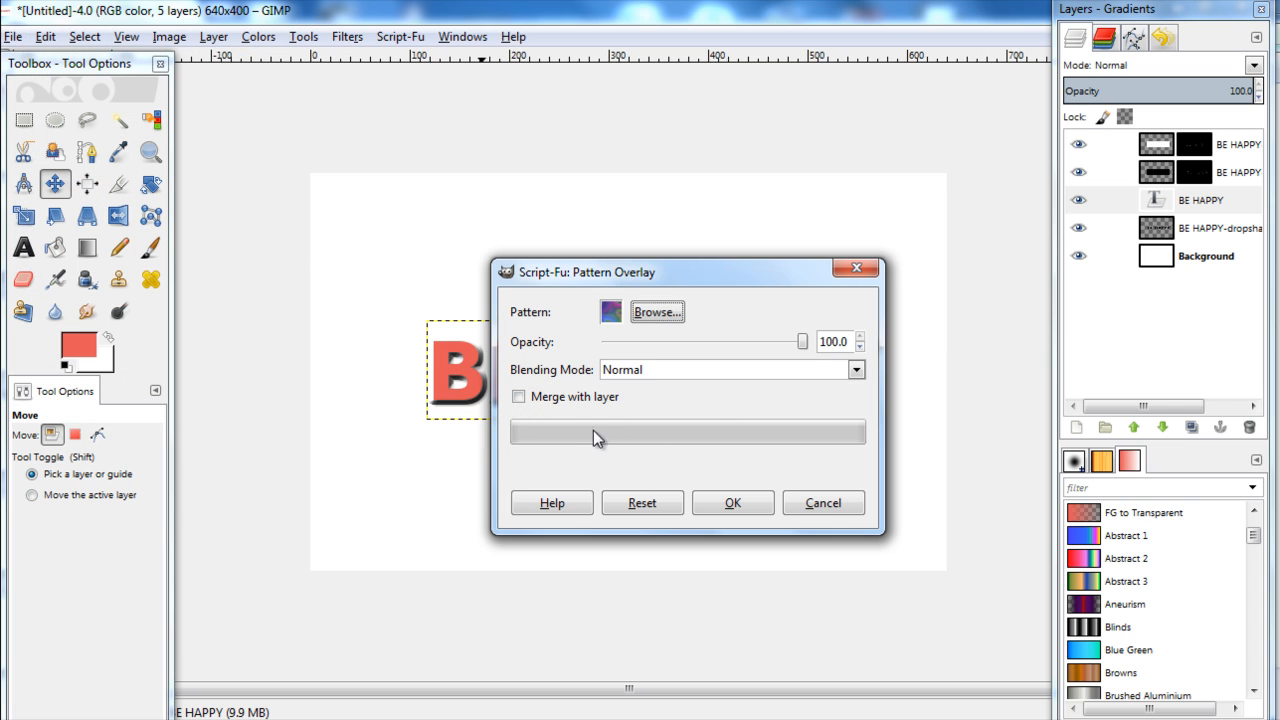
mouse_move(732, 504)
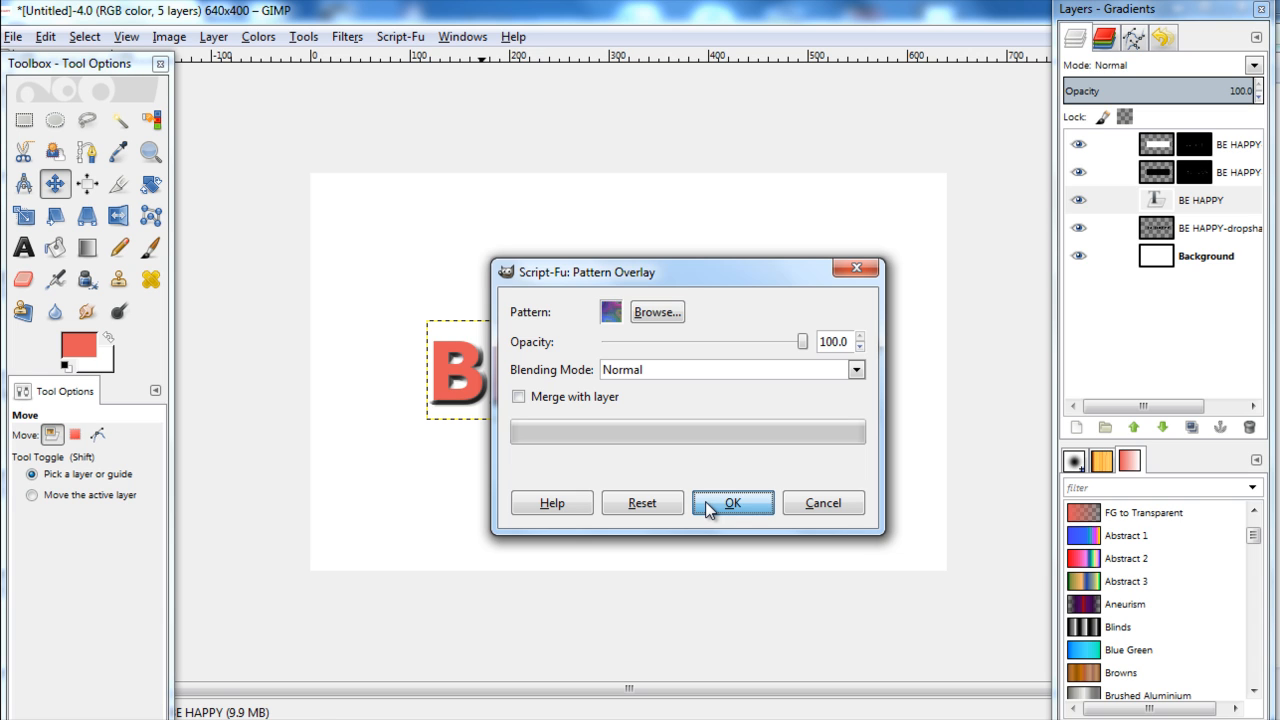
Confirm the Pattern Overlay dialog so the Pastel Stuff pattern fills the BE HAPPY letters
left_click(732, 504)
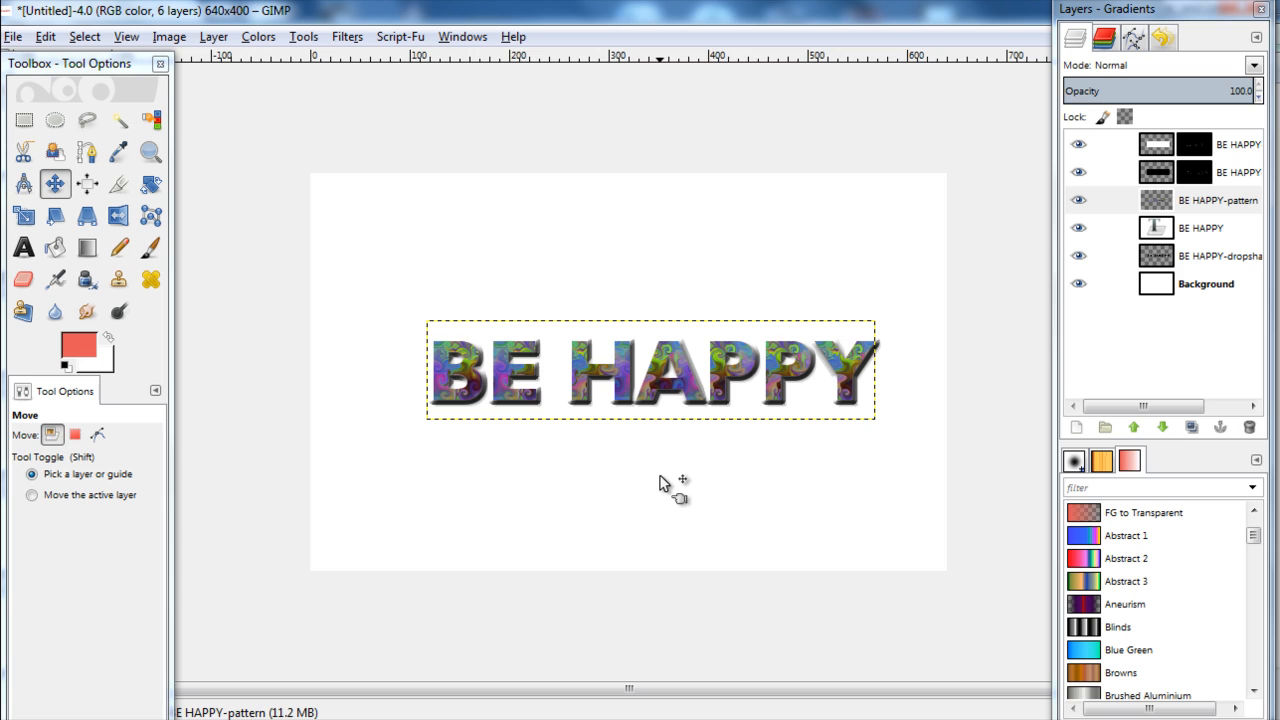
mouse_move(700, 476)
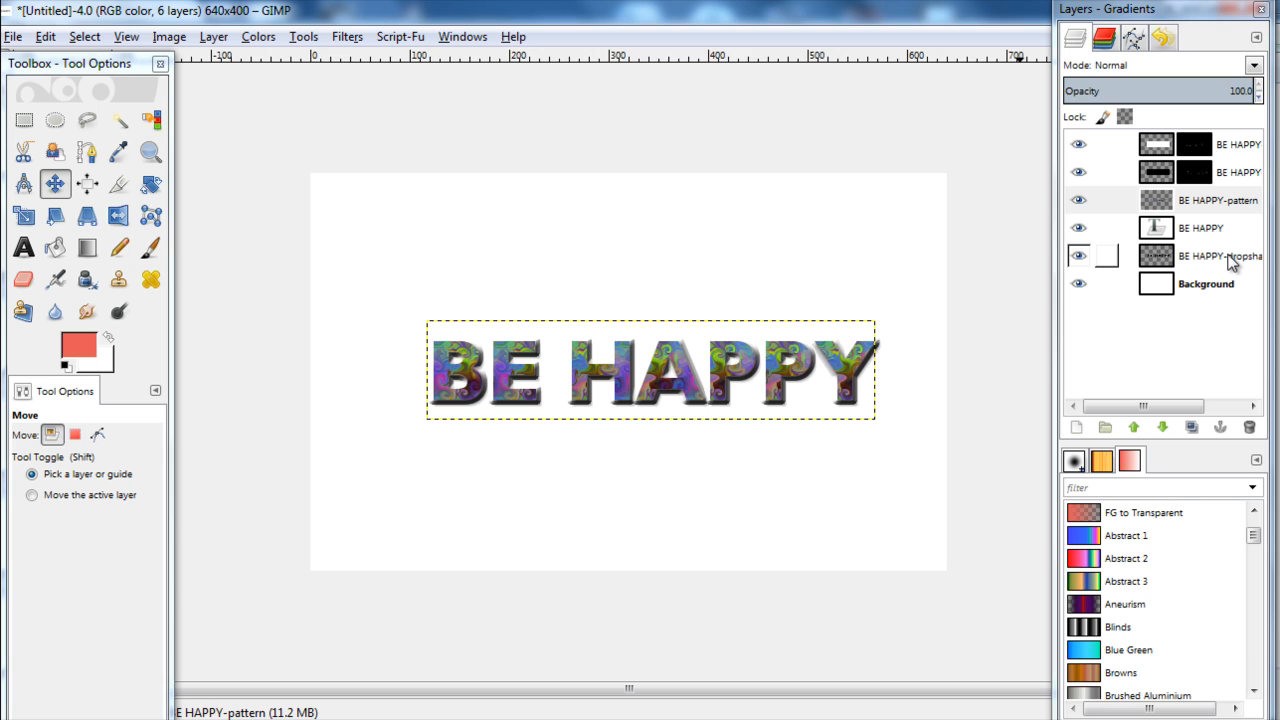
Set the BE HAPPY-pattern layer's blending mode to Lighten only for soft pastel pink letters
left_click(1252, 64)
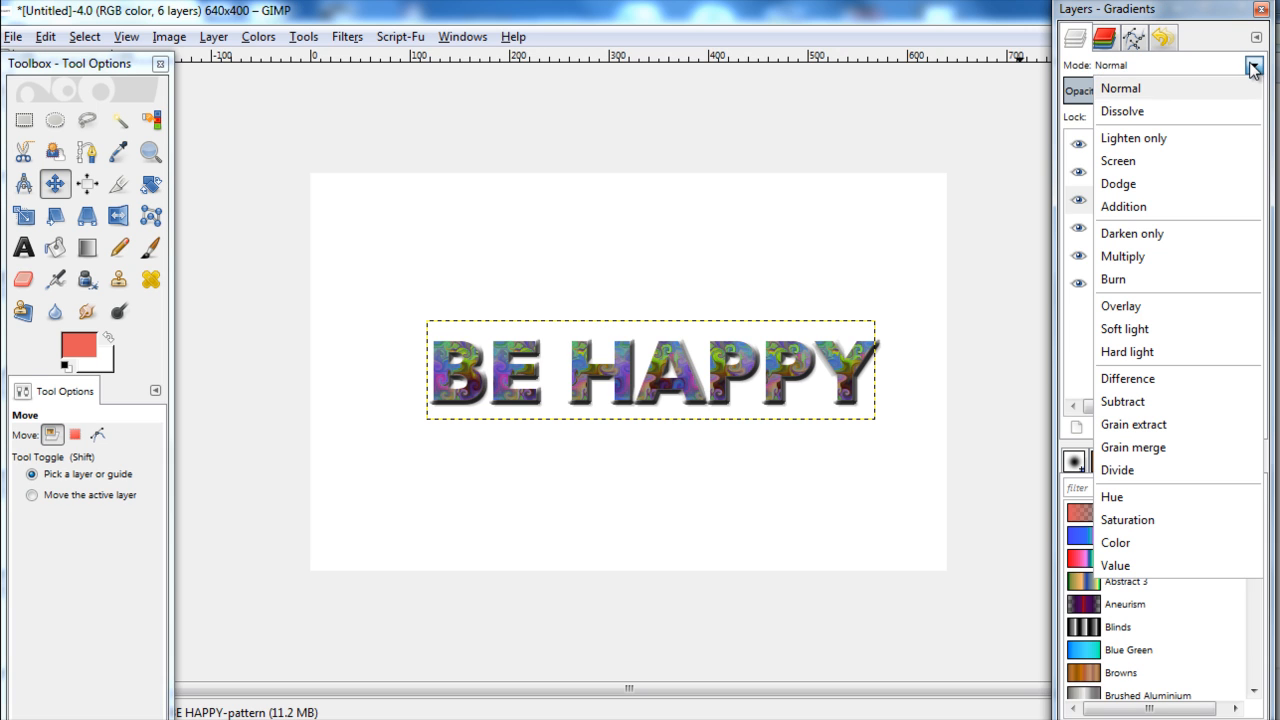
mouse_move(1170, 138)
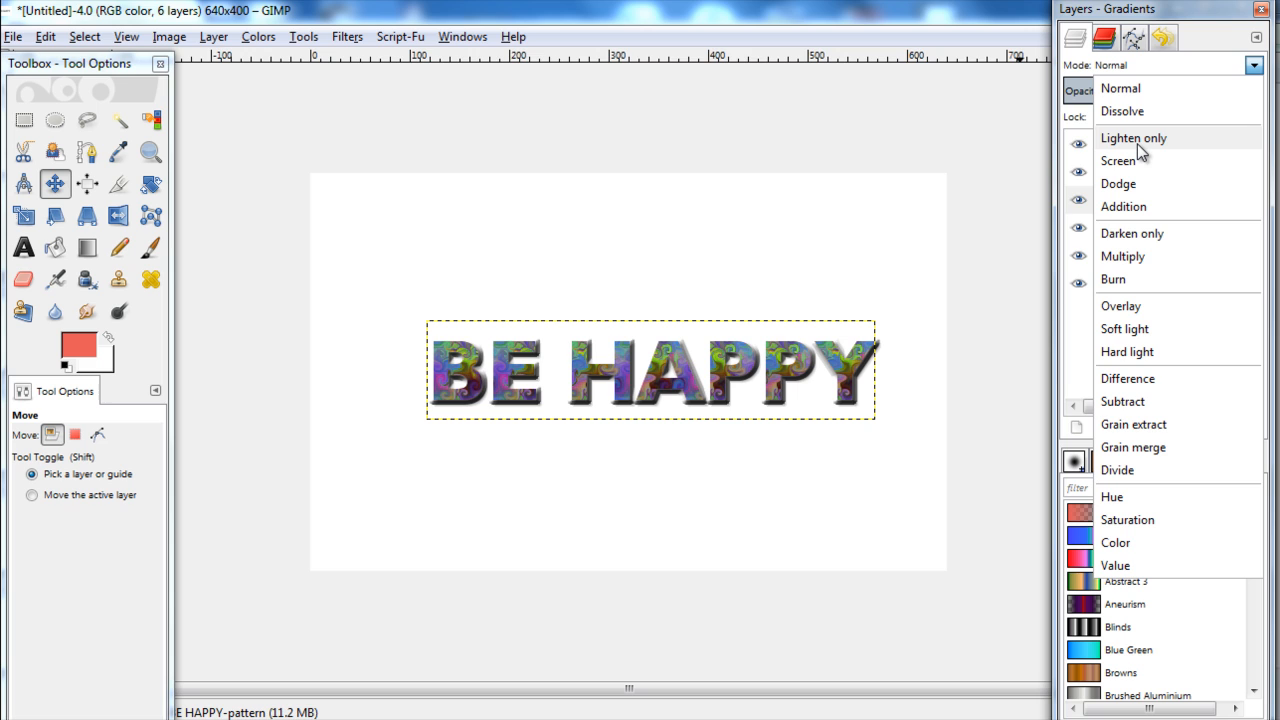
left_click(1132, 138)
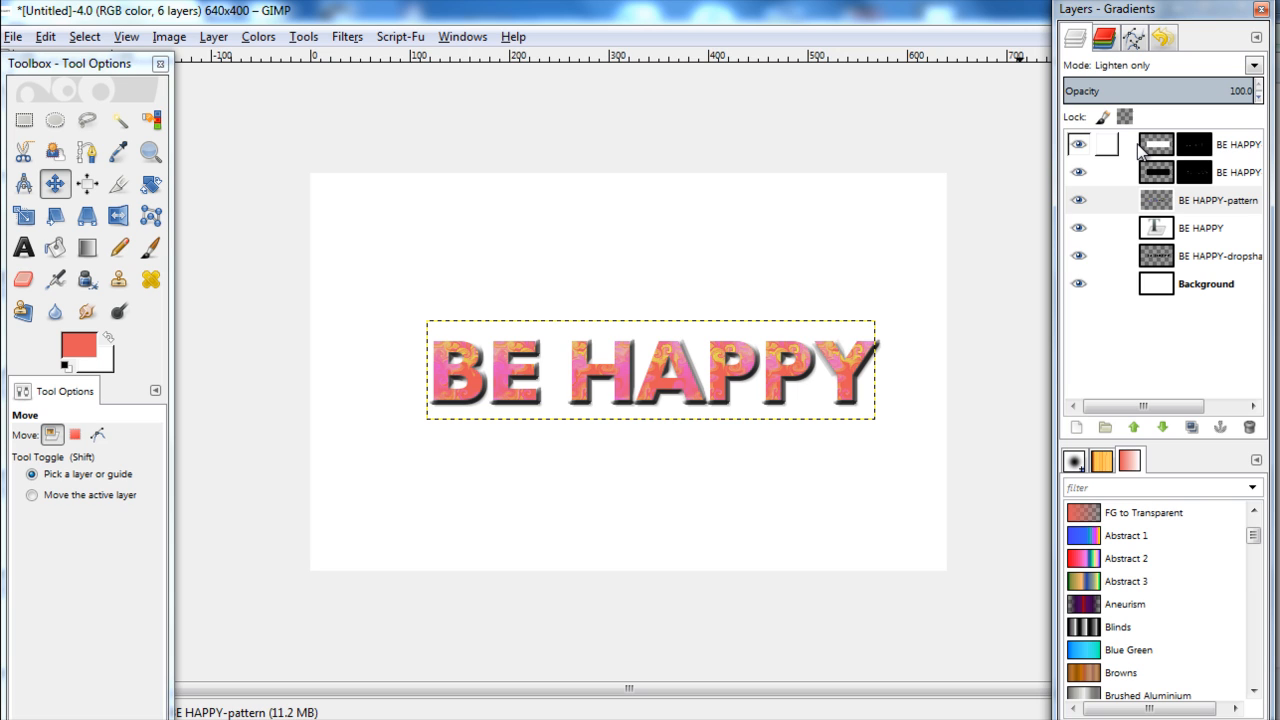